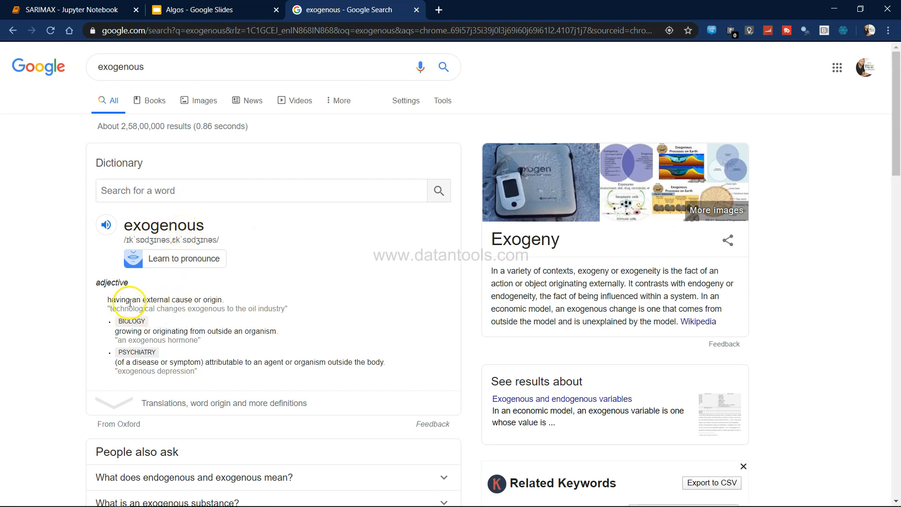
- Review the ARIMAX & SARIMAX slide on exogenous variables in the Algos presentation
left_click_drag(132, 299, 225, 300)
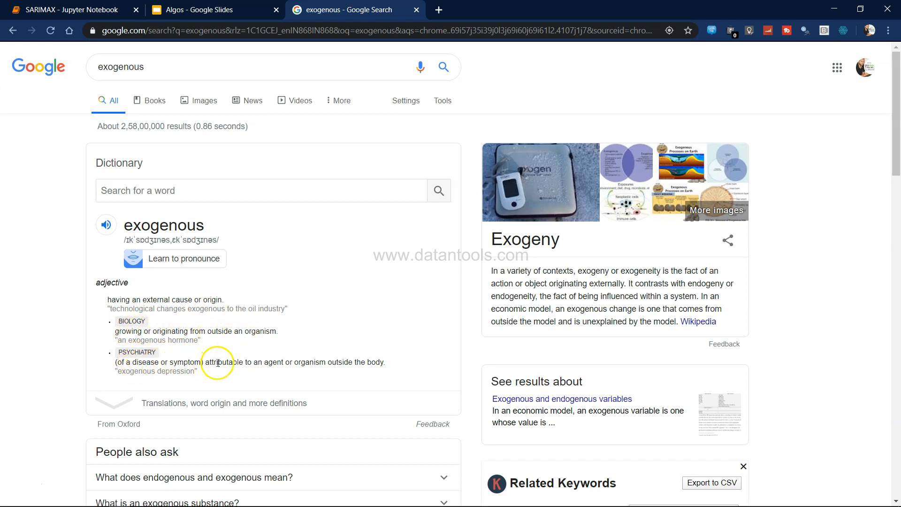
mouse_move(310, 365)
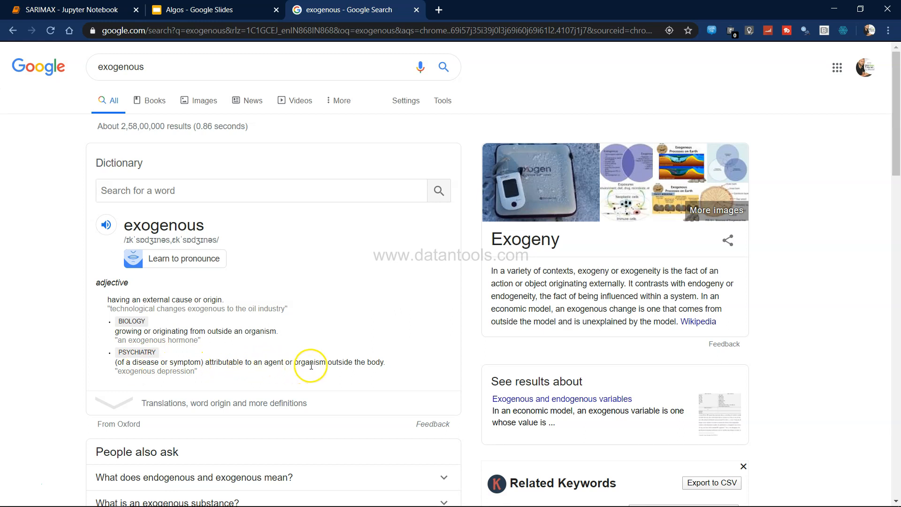
mouse_move(368, 364)
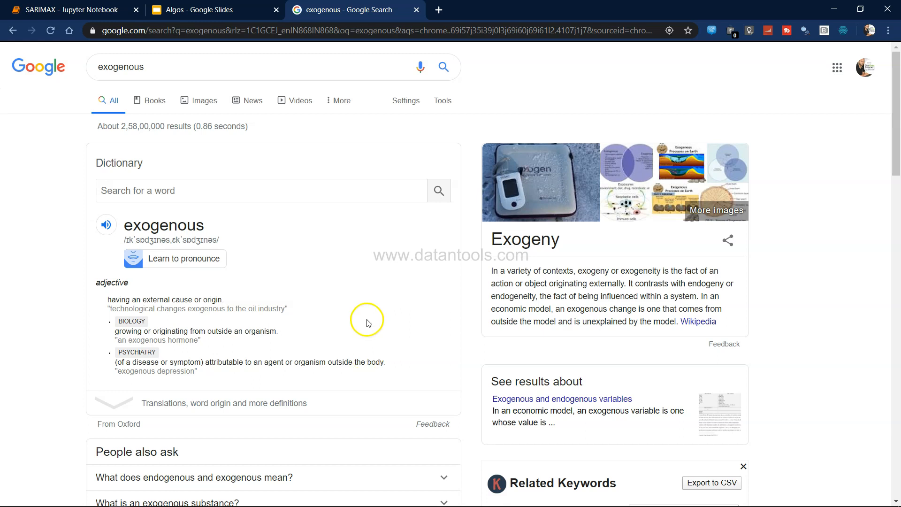
mouse_move(309, 165)
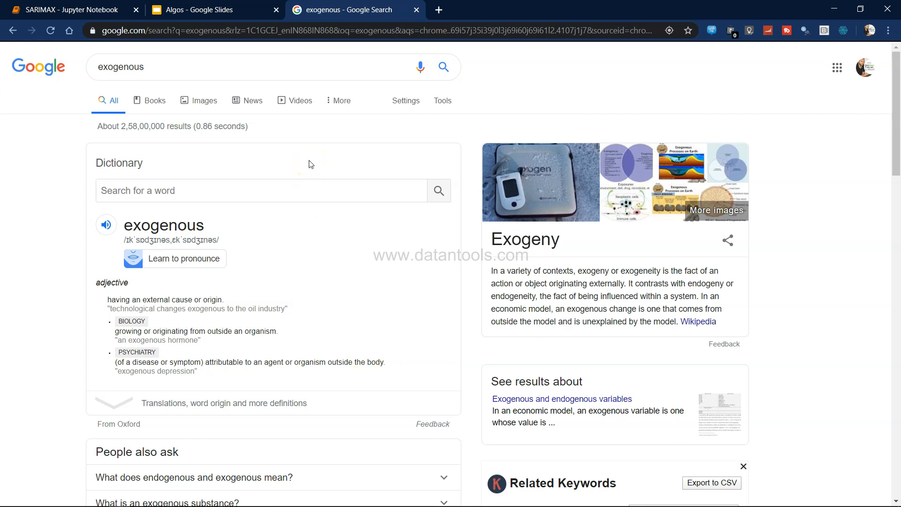
left_click(213, 10)
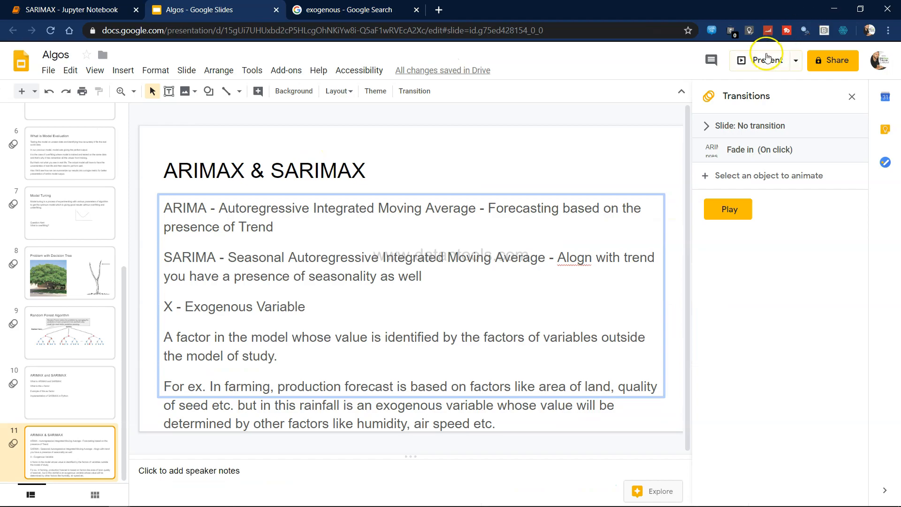
left_click(766, 60)
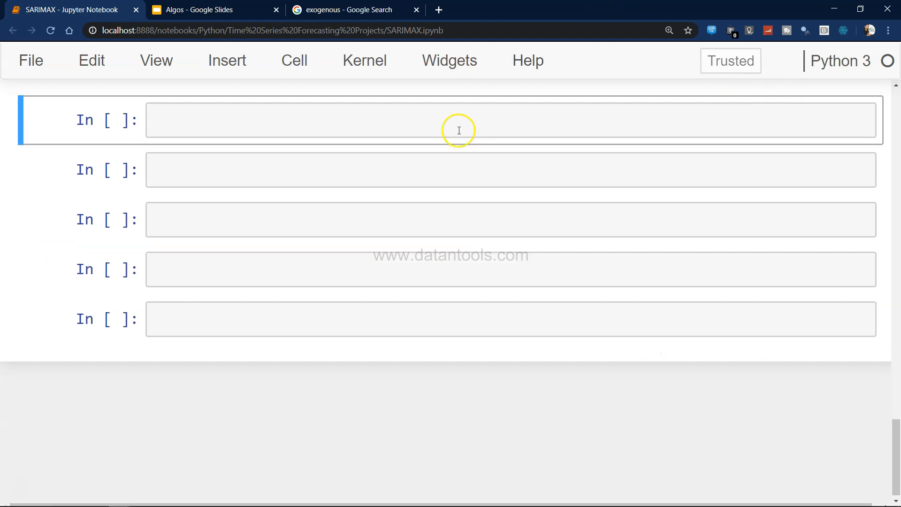
- Begin an import line with 'imp' in the first cell and bring up the Windows Run prompt
type("imp")
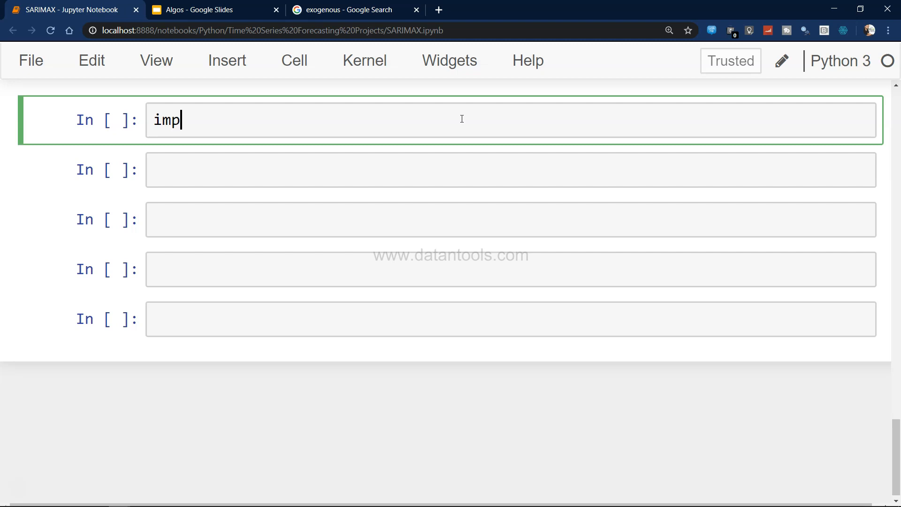
key("Win+r")
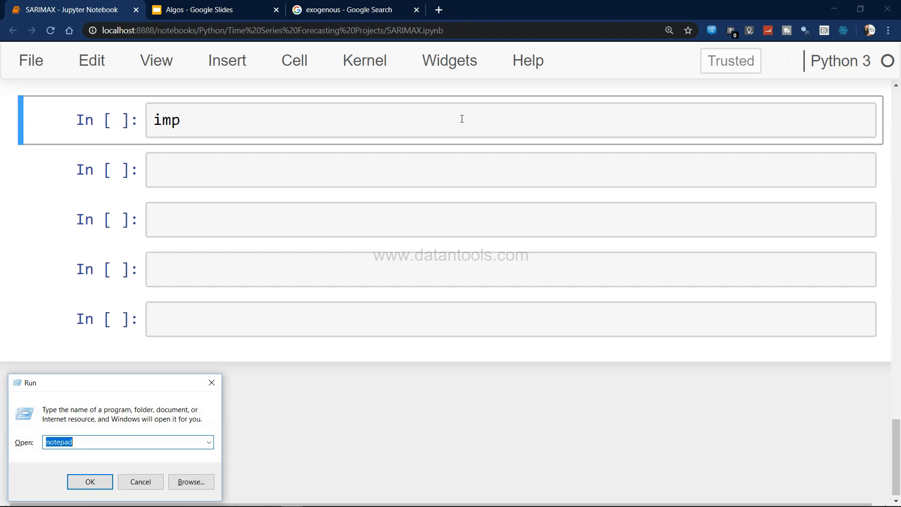
- Open shampoo_with_exog from the 'Files used in tutorial' folder via File Explorer
left_click(140, 481)
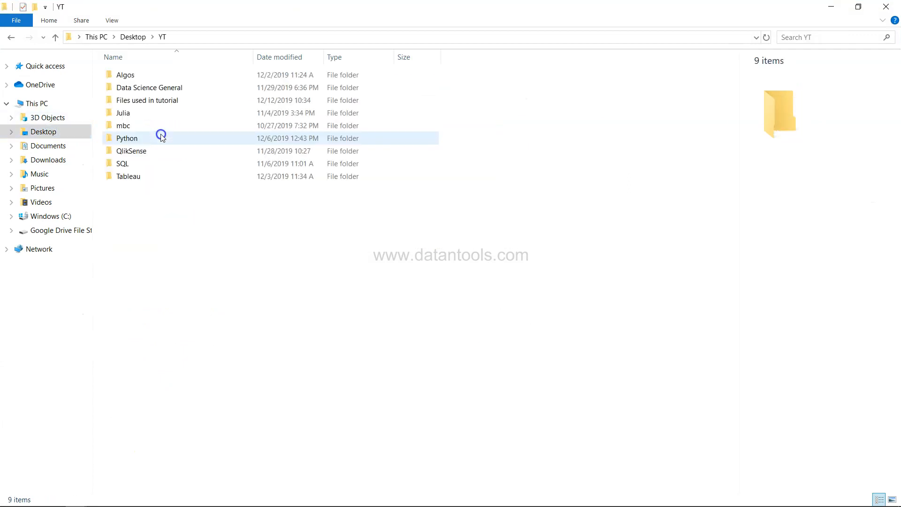
double_click(147, 100)
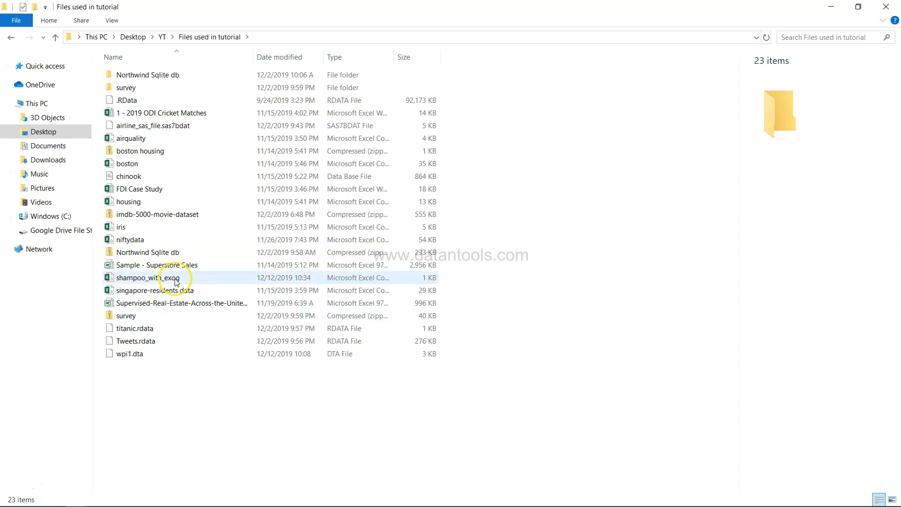
double_click(148, 277)
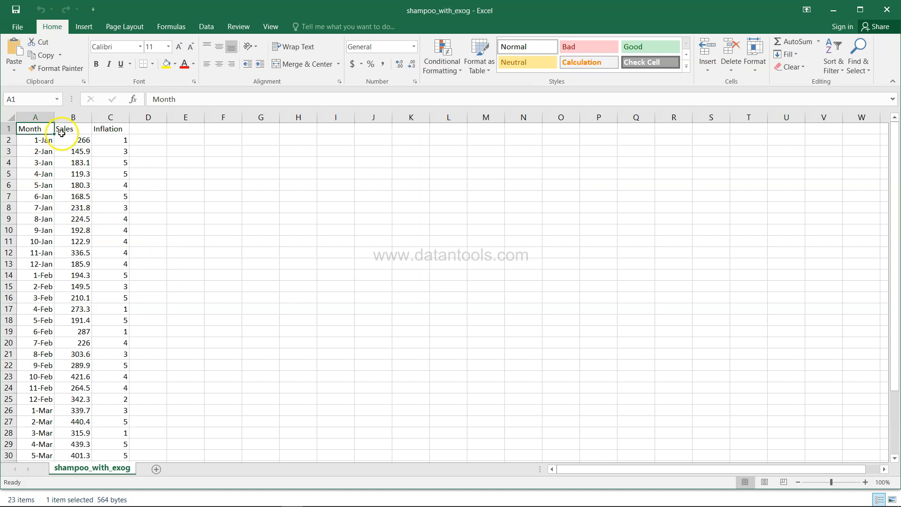
- Inspect Sales and Inflation values and try a '=ra' test formula in cell D2
left_click(72, 129)
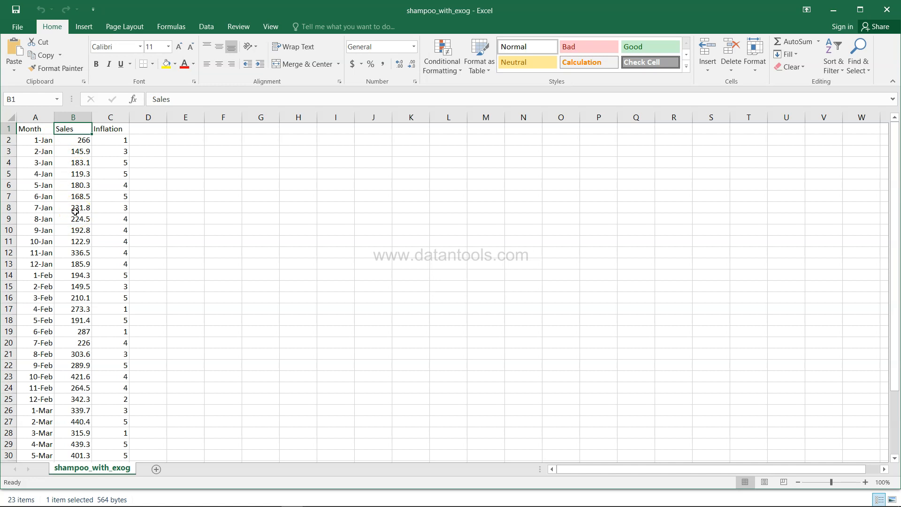
left_click(73, 151)
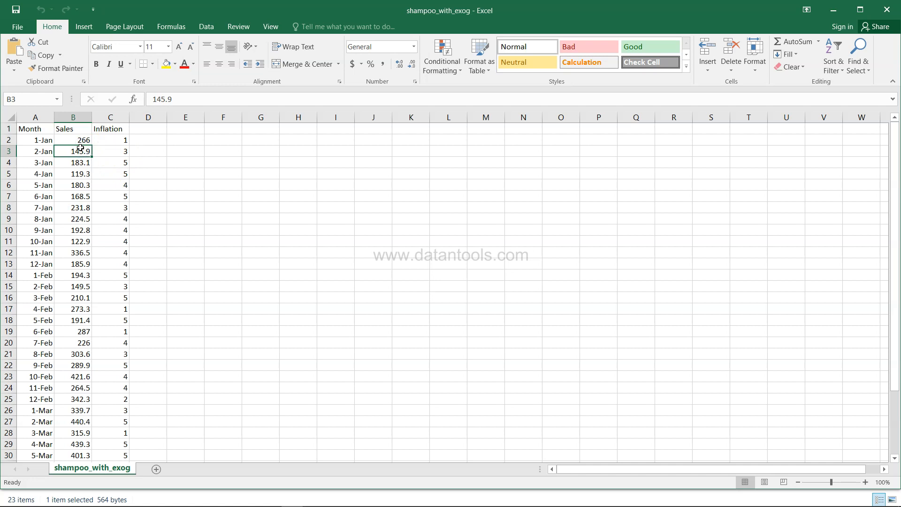
left_click(110, 140)
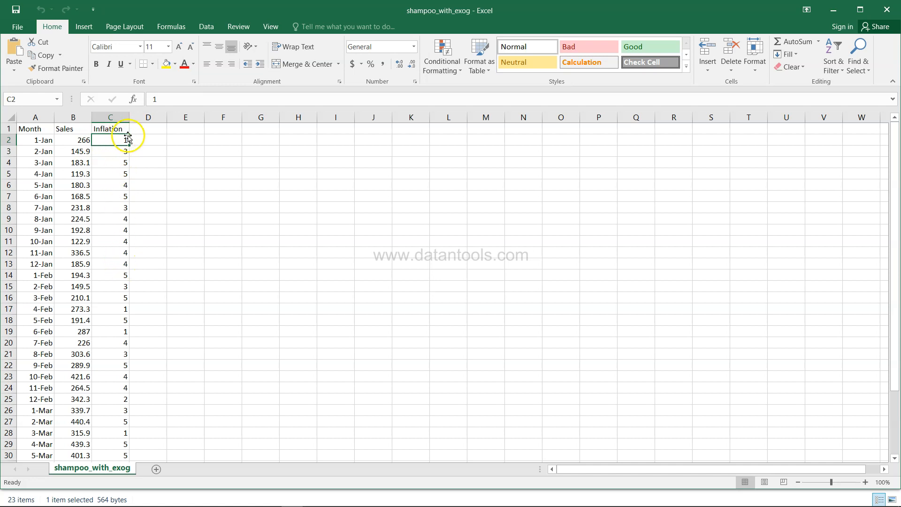
mouse_move(159, 146)
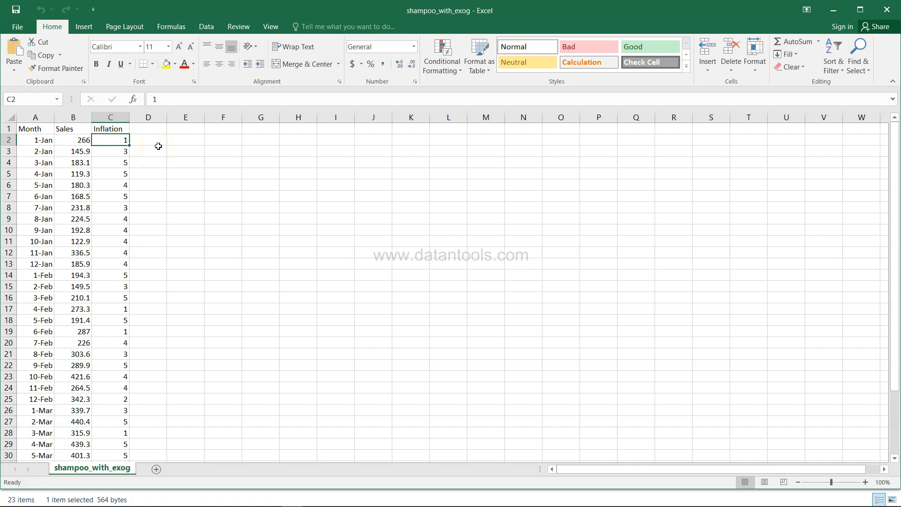
type("=ra")
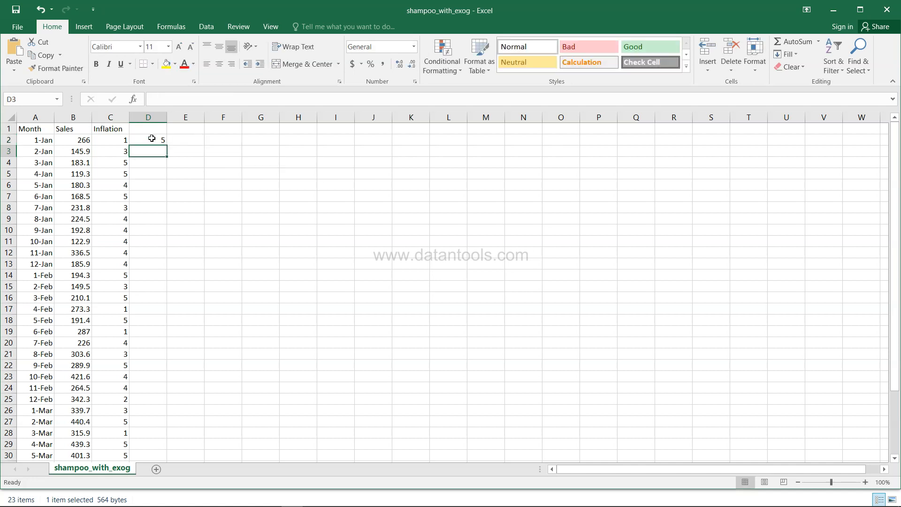
left_click(148, 140)
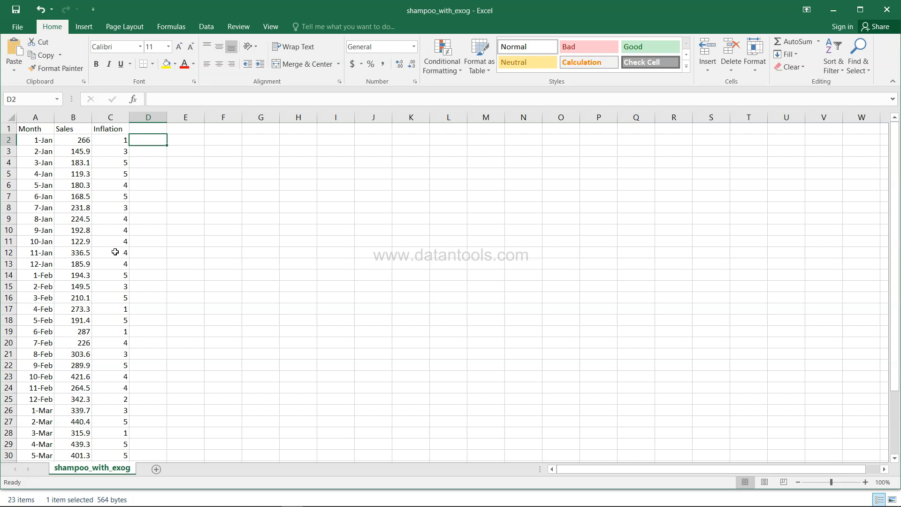
- Check the Inflation and Sales headers, then close the workbook via the save prompt leaving data unchanged
left_click(110, 128)
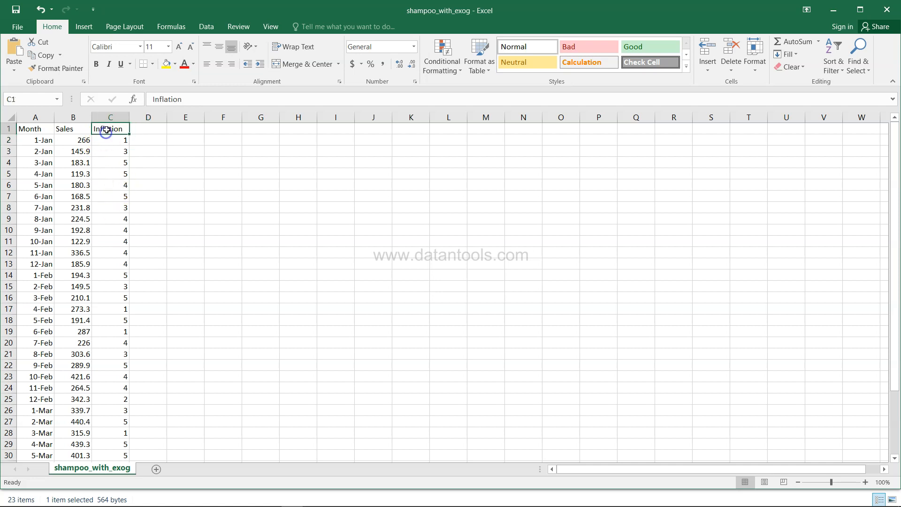
left_click(110, 117)
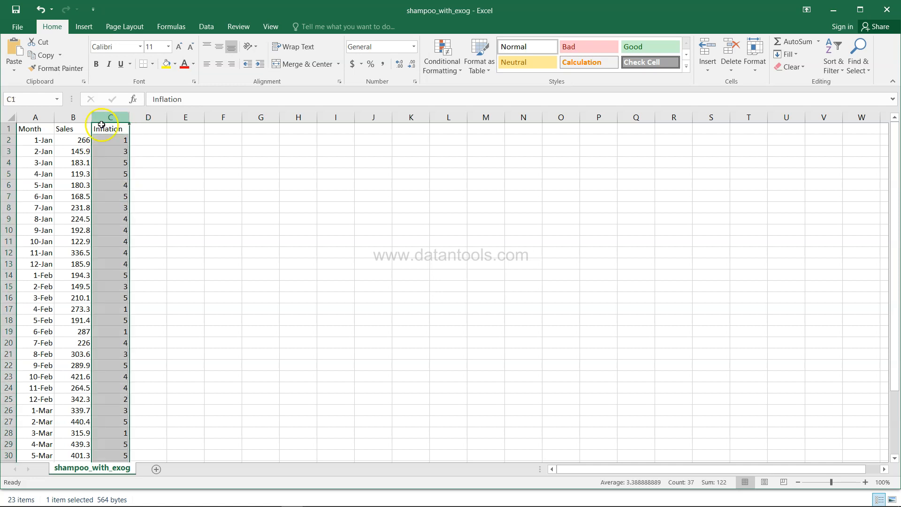
left_click(74, 129)
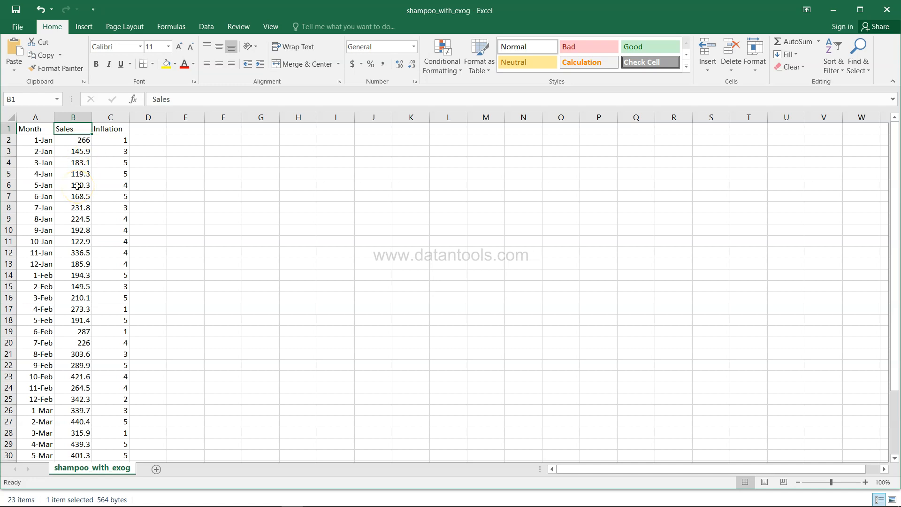
left_click(110, 162)
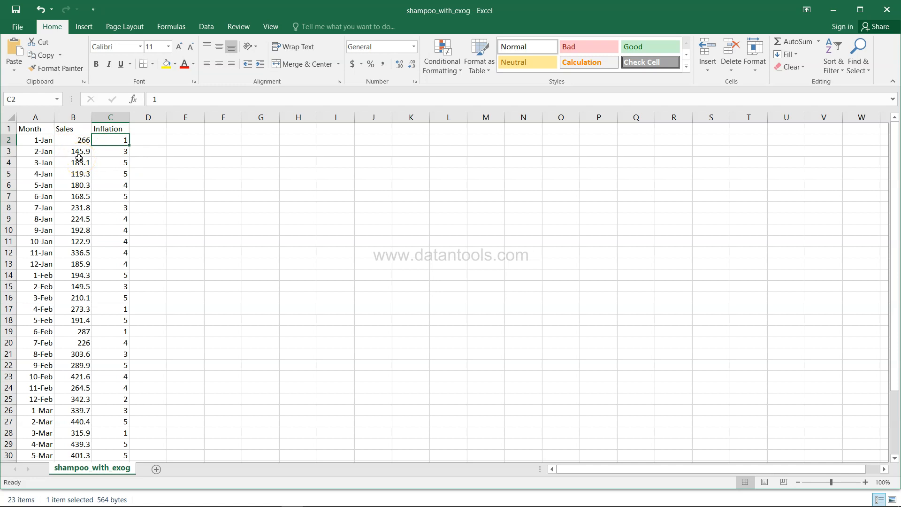
left_click(886, 10)
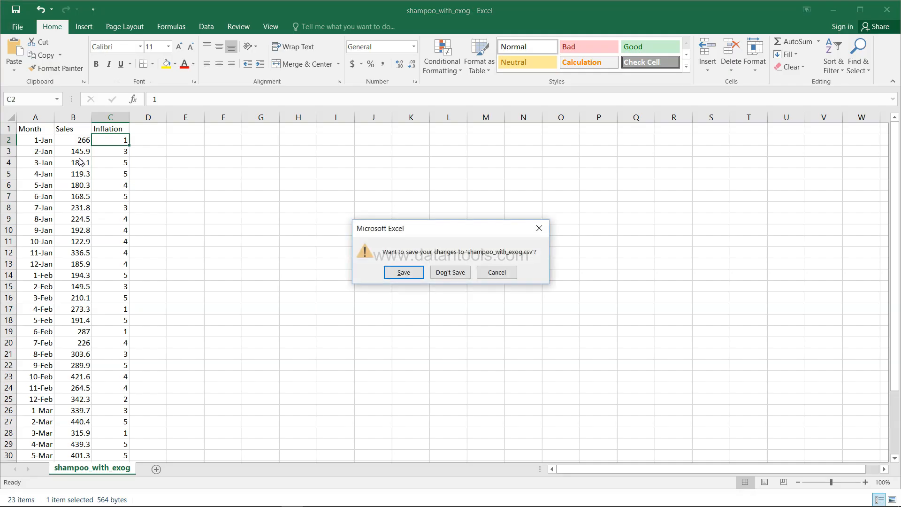
left_click(450, 272)
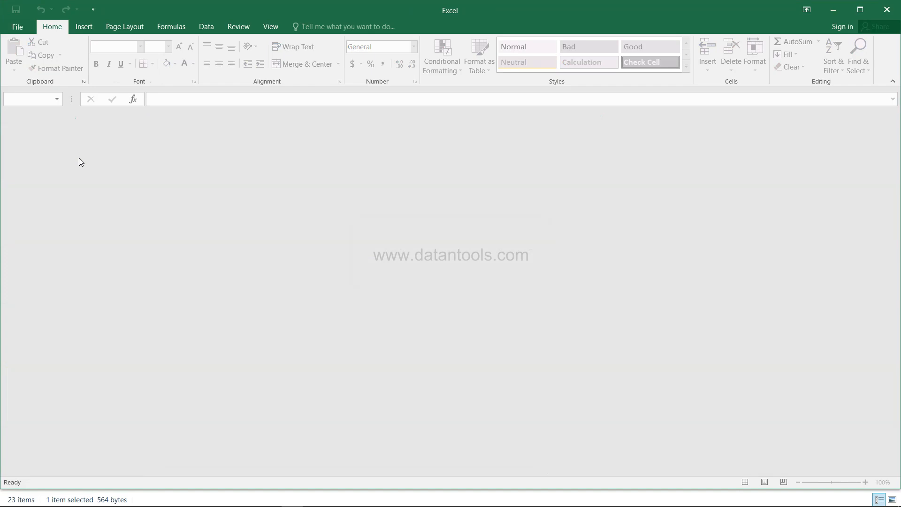
- Write the pandas import and the statsmodels SARIMAX import line in the first cell
type("imp")
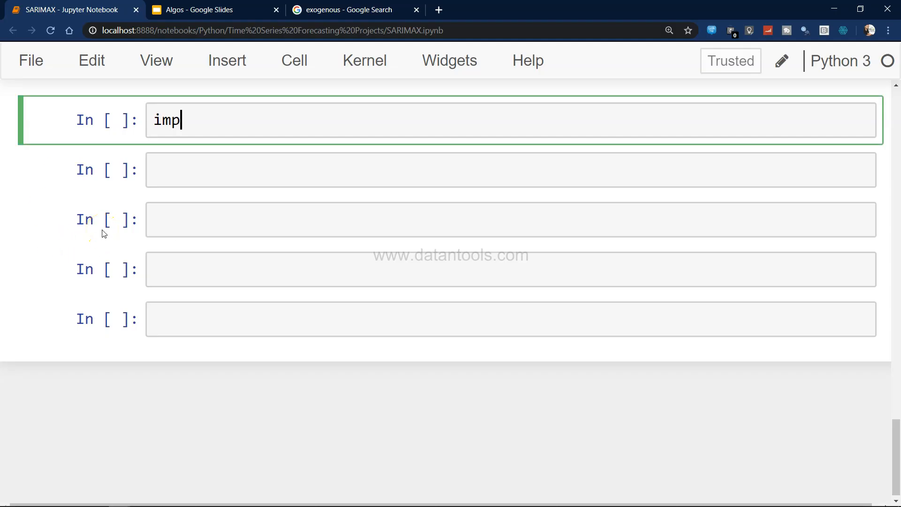
type("ort pandas as pd")
type("im")
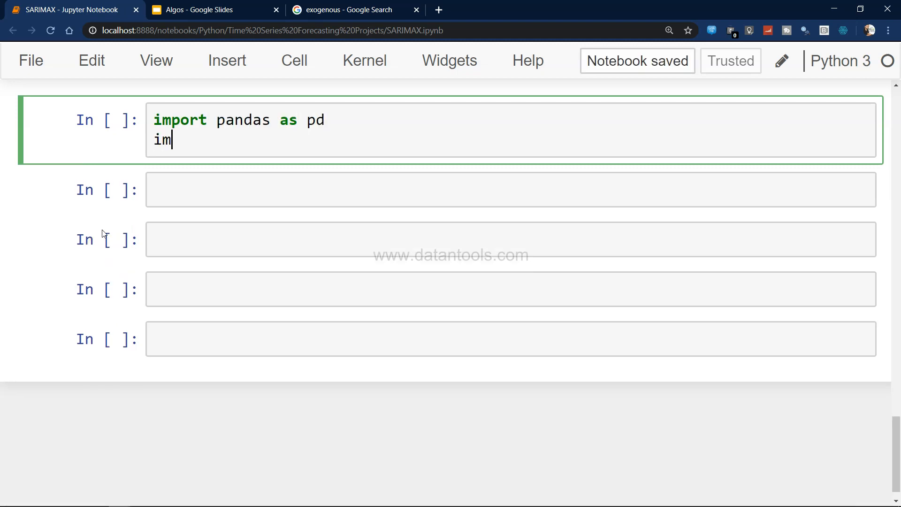
type("port statsmodels.tsa.sta")
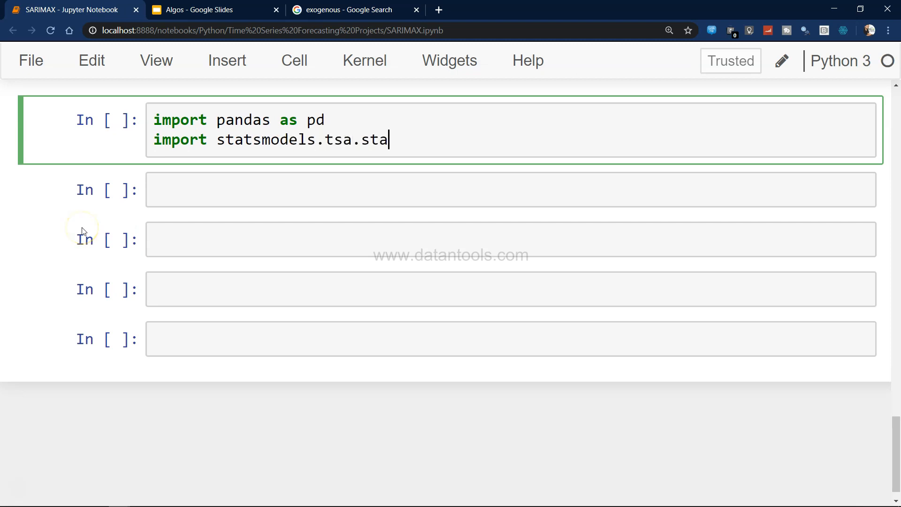
type("tsmod")
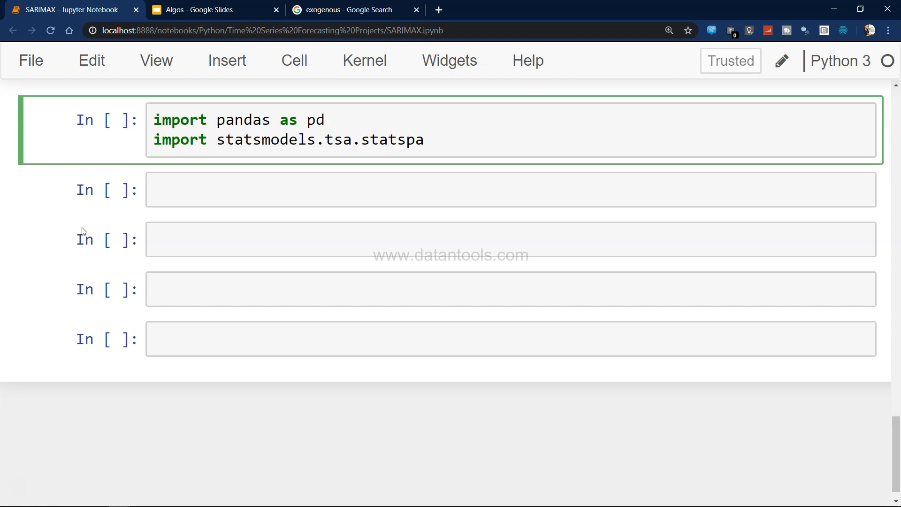
key("BackSpace")
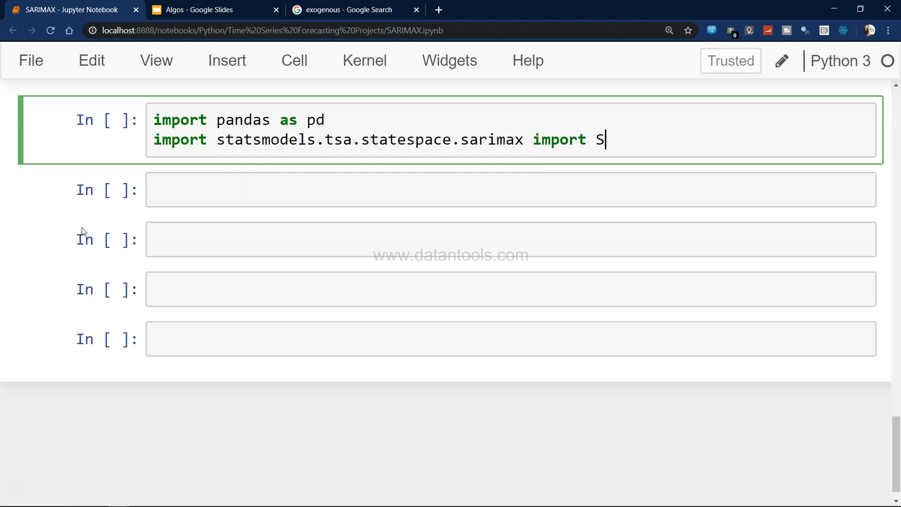
type("ARIMAX.")
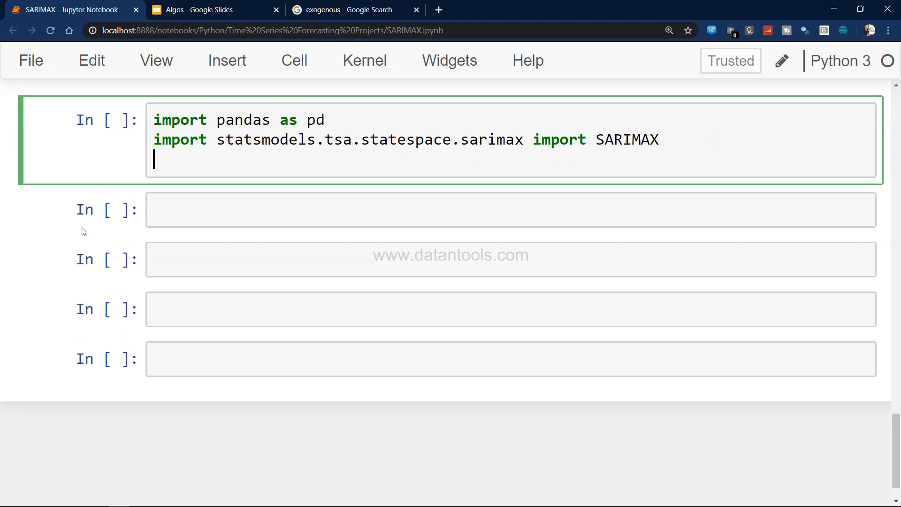
- Add '%matplotlib inline' to the setup cell to enable inline plots
type("%")
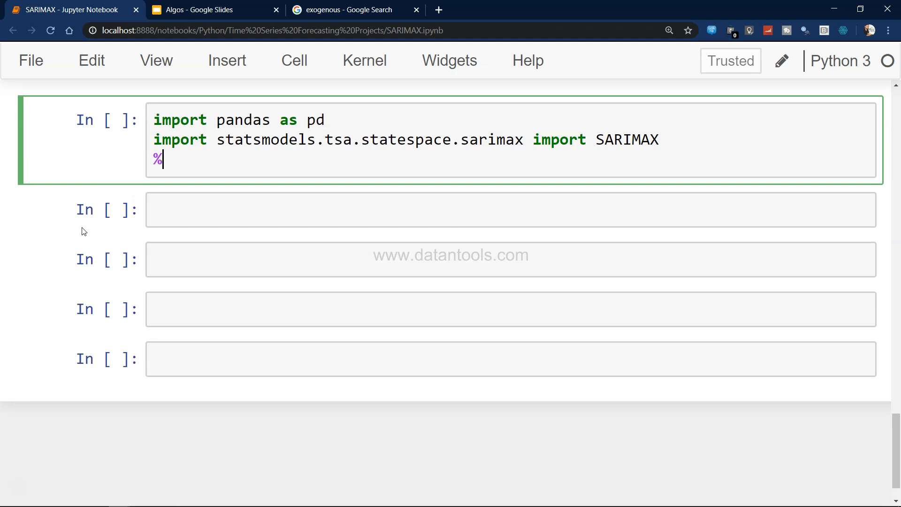
type("matplot")
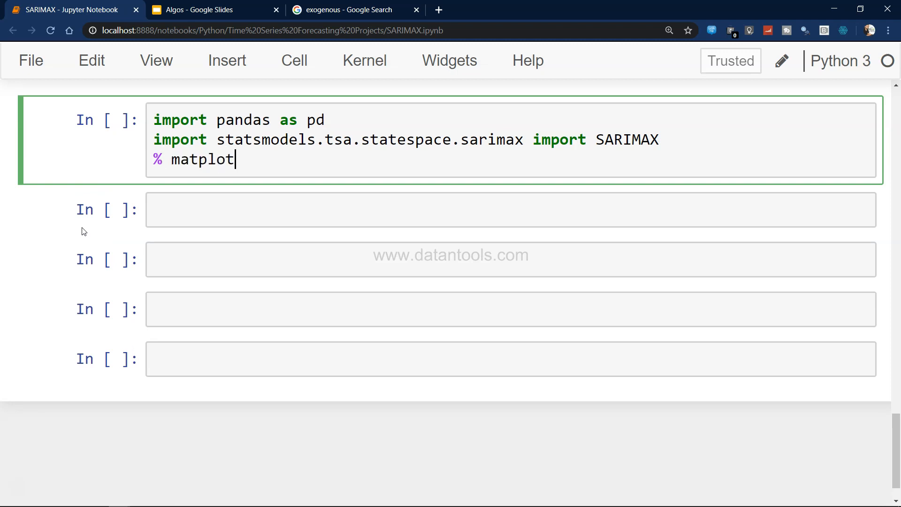
type("lib inline")
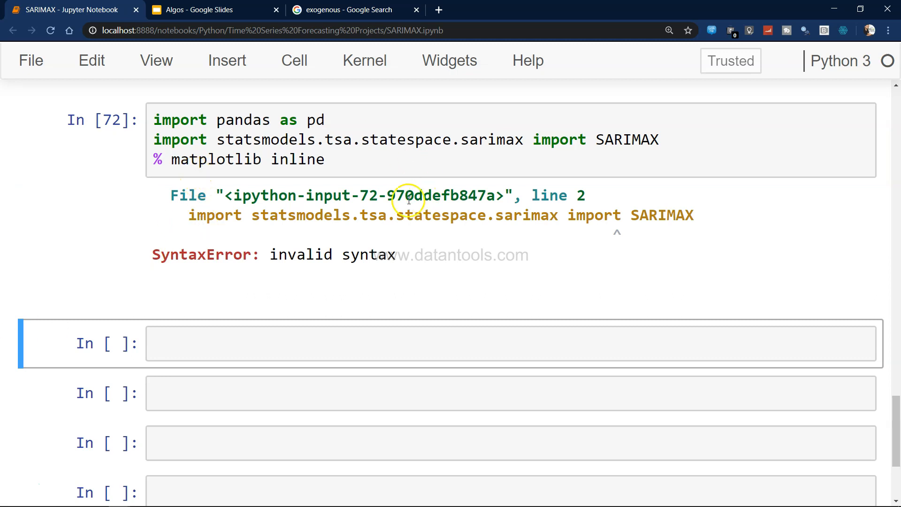
mouse_move(247, 141)
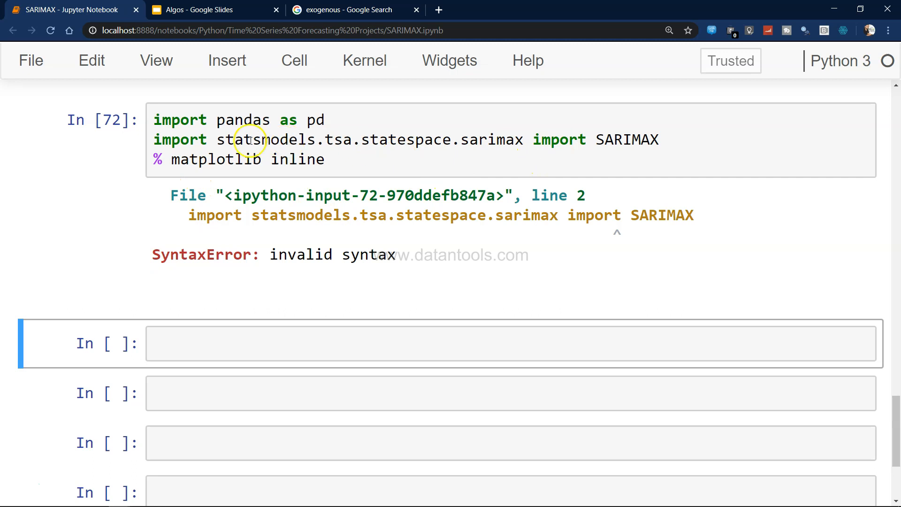
- Change the SARIMAX line to a 'from statsmodels…' import, rerun the cell, and start 'shampoo' in the next cell
type("from")
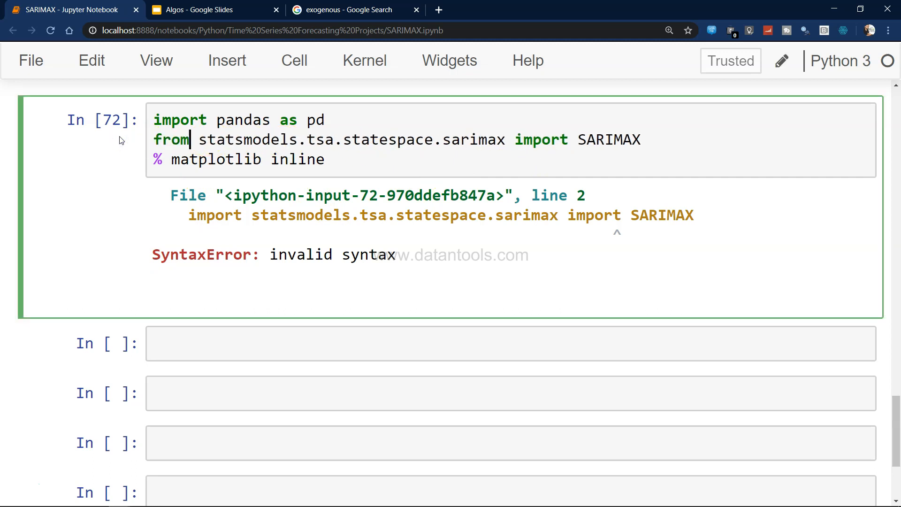
key("shift+enter")
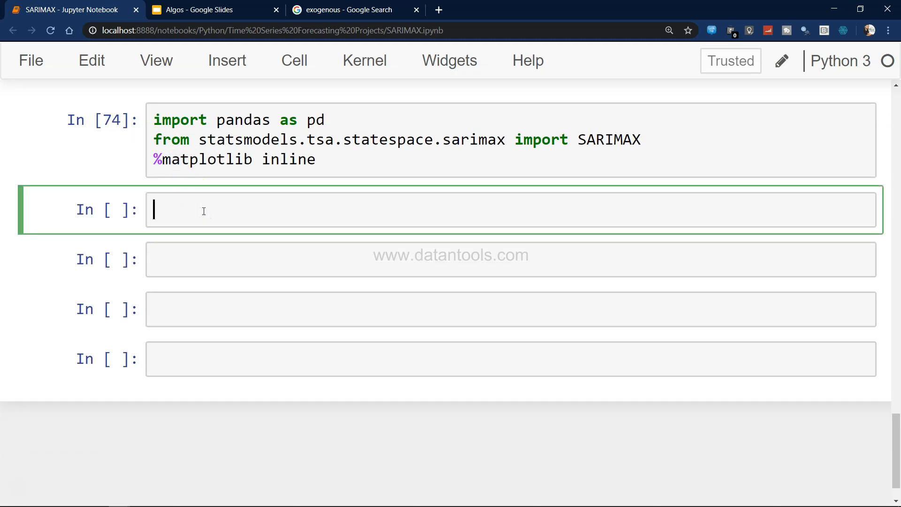
type("shampoo")
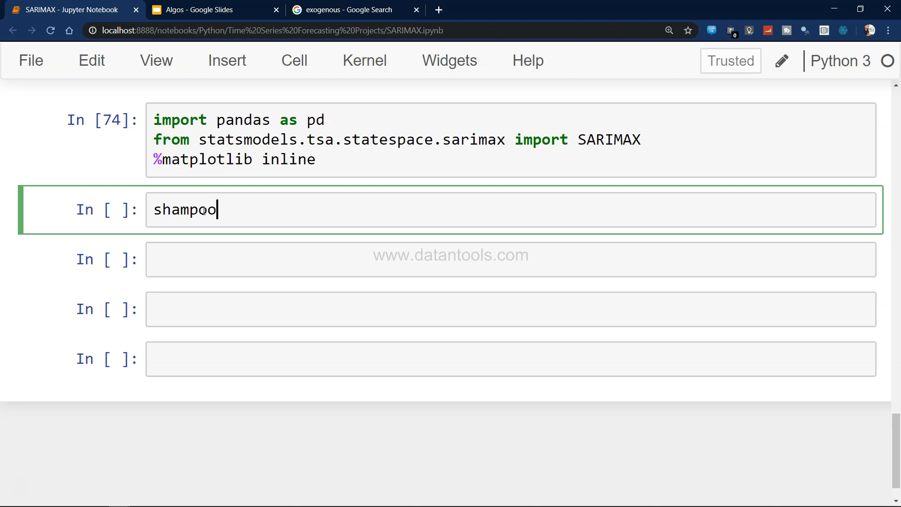
- Read shampoo_with_exog.csv into a shampoo dataframe with pd.read_csv and run the cell
type("= pd")
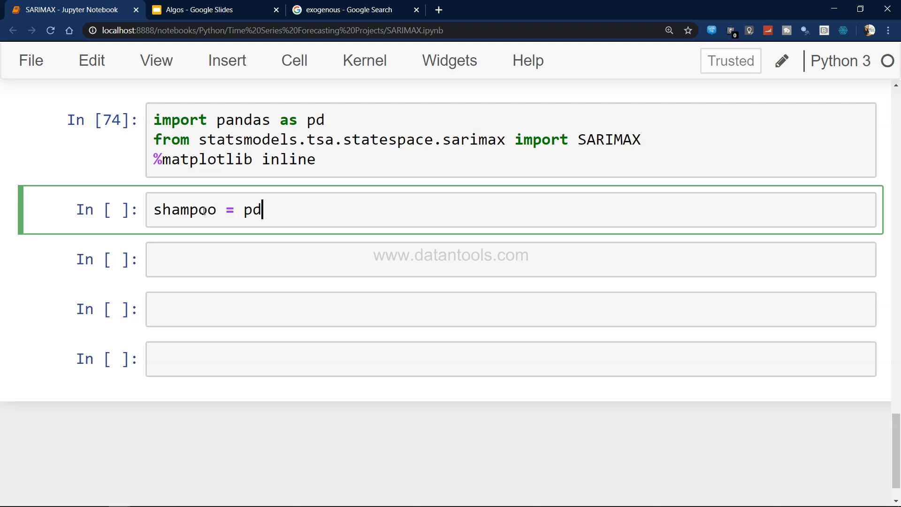
type(".read_csv")
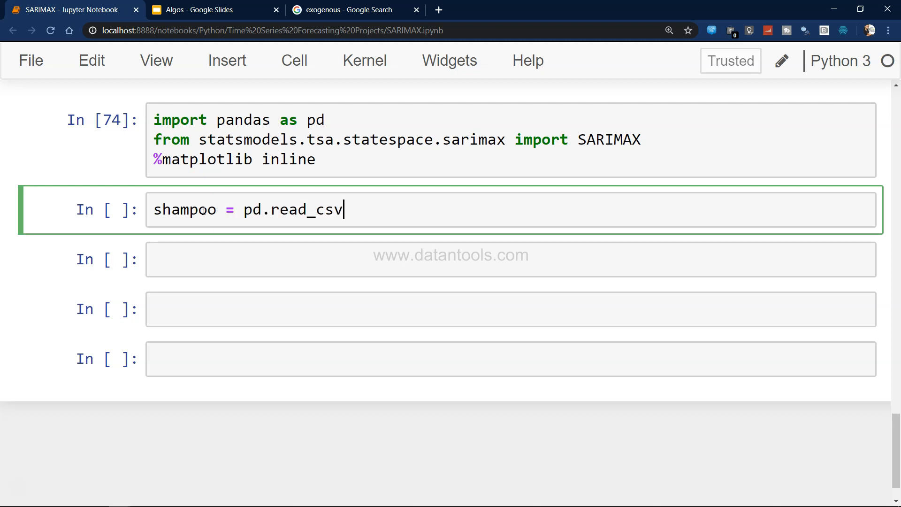
type("('')")
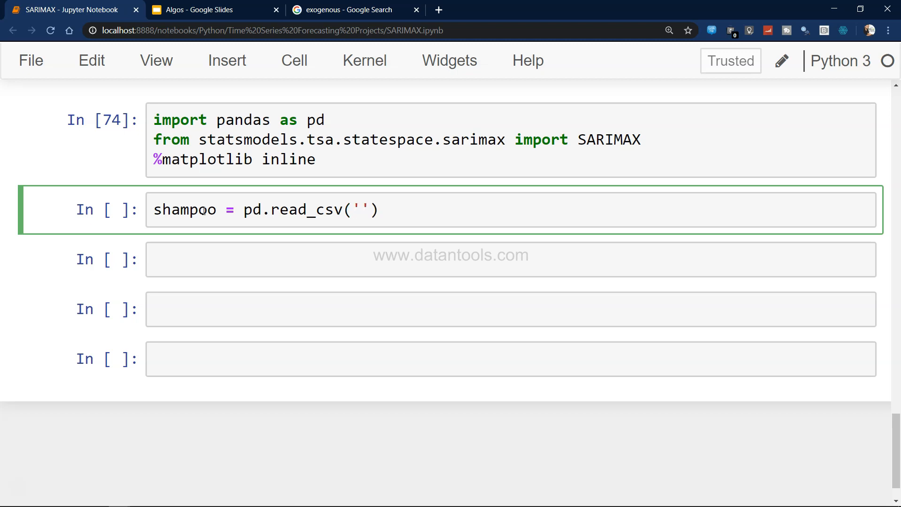
type("sham")
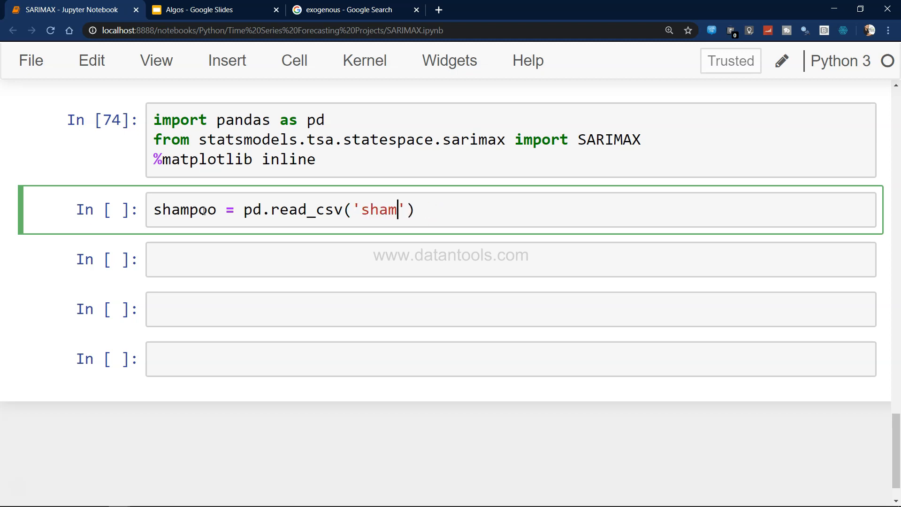
type("shampp")
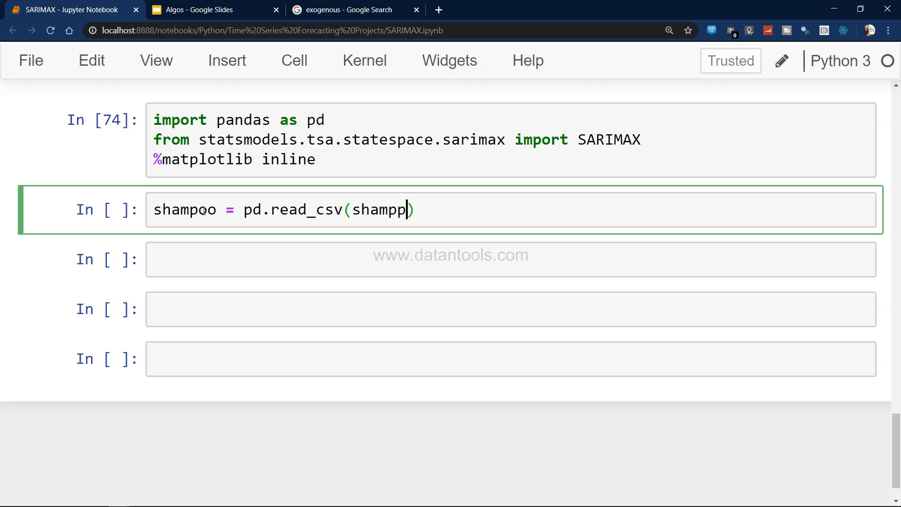
type("oo")
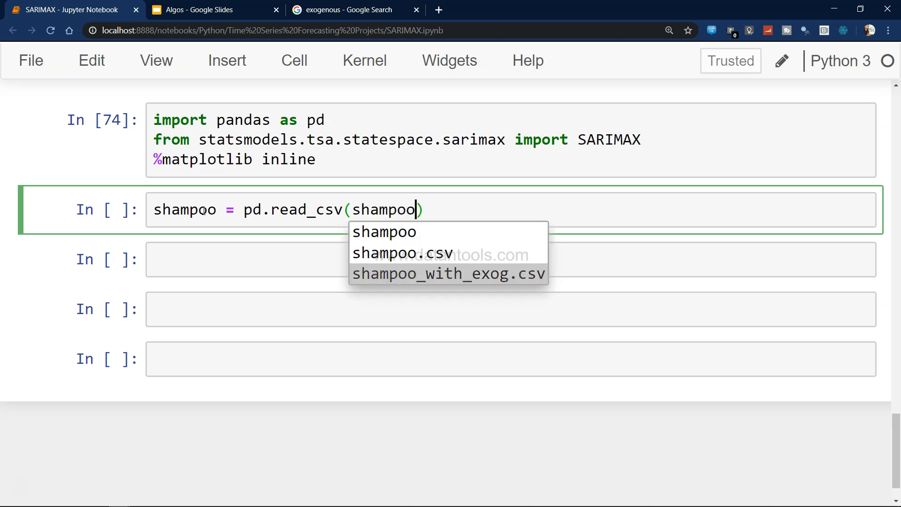
left_click(449, 273)
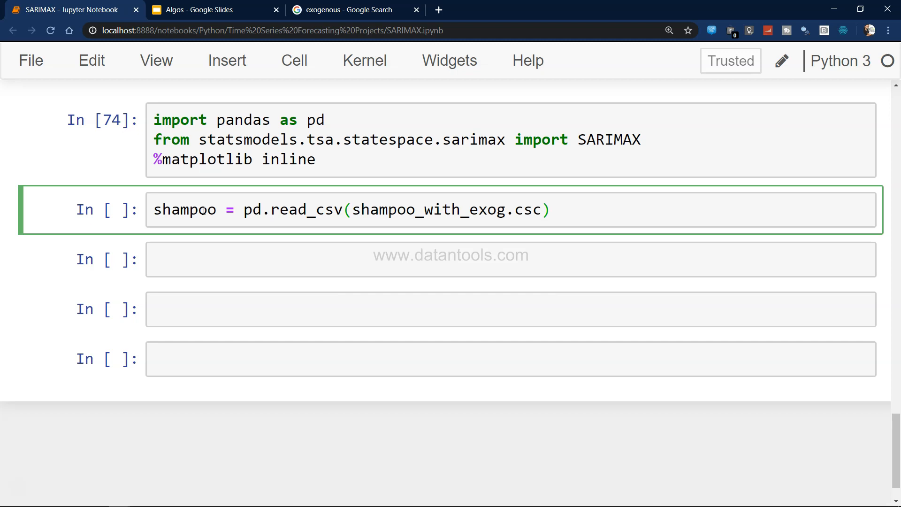
type("v")
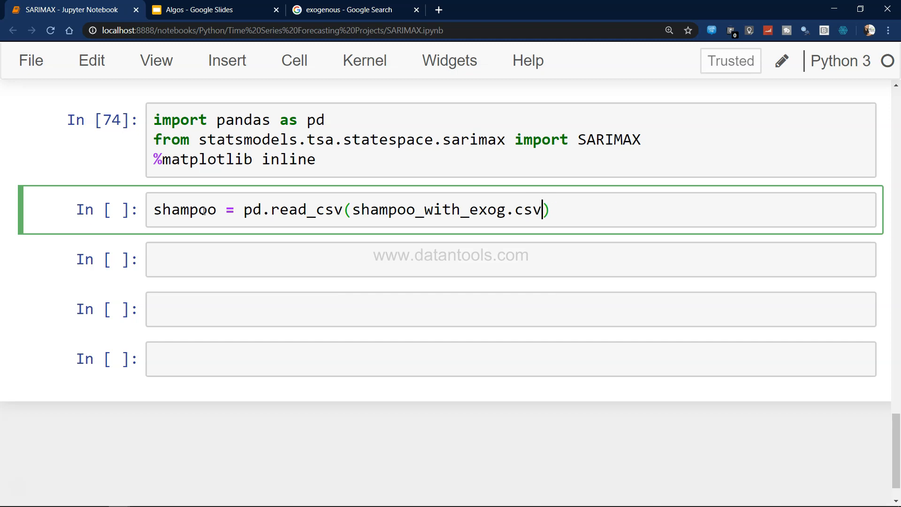
type("'")
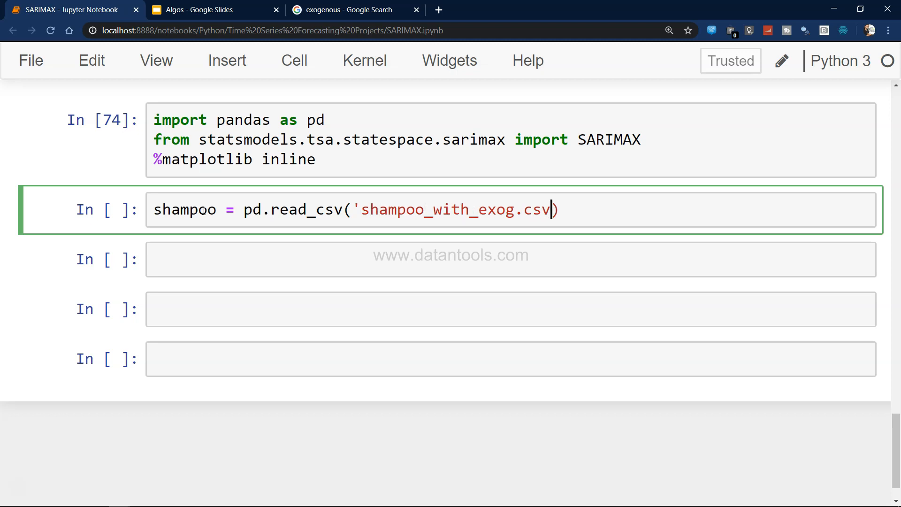
type("'")
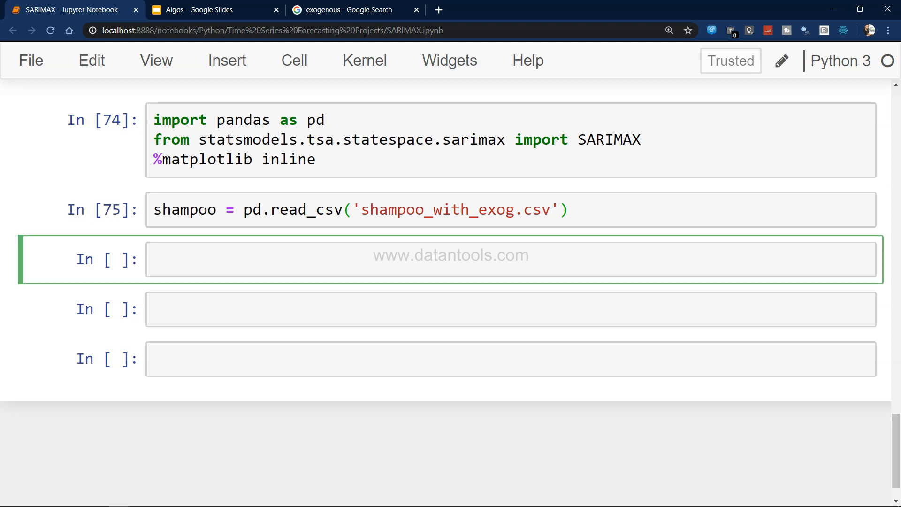
- Run shampoo.head() to show the first rows with Month, Sales and Inflation
type("shamp")
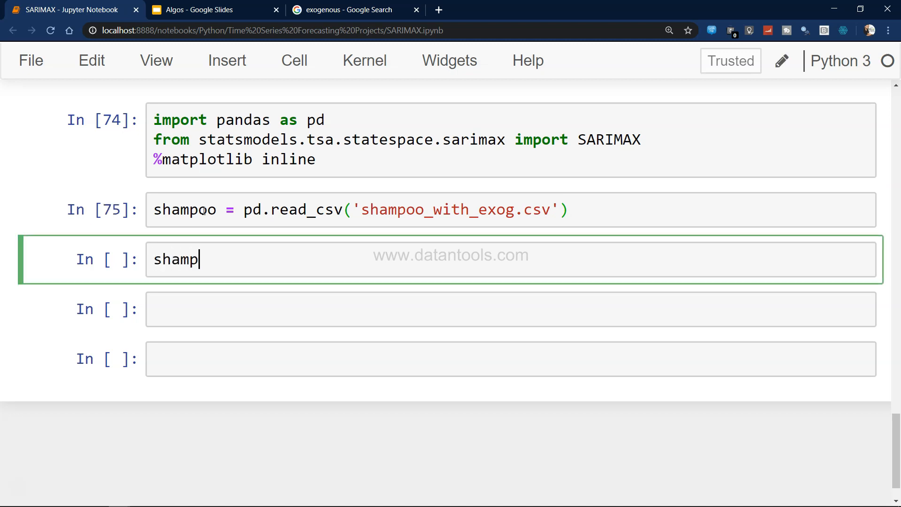
type("oo.head(")
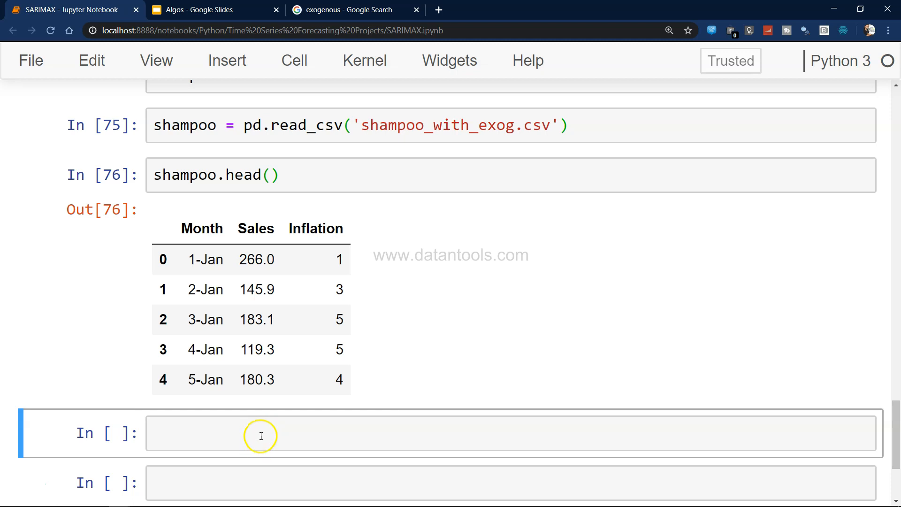
left_click(261, 433)
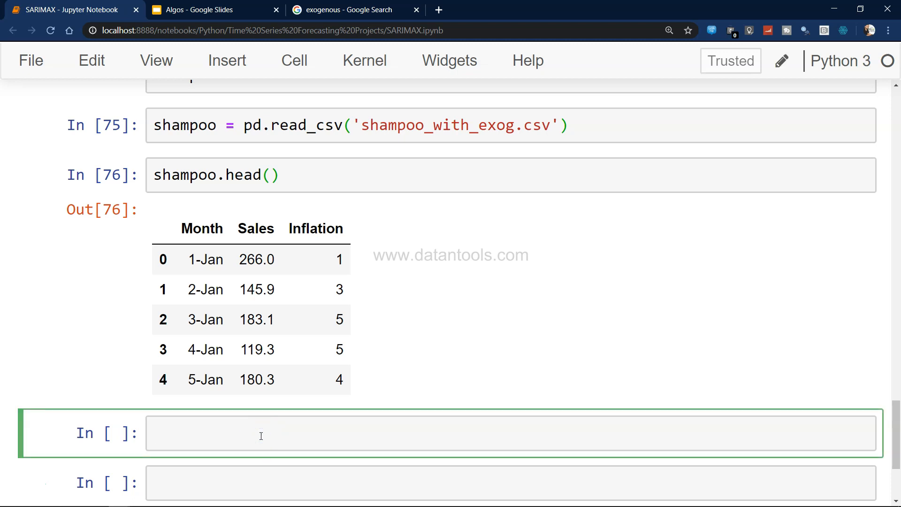
- Set shampoo.index = shampoo.Month and run shampoo.head() to show 1-Jan to 5-Jan row labels
type("shampoo.index = shampo.")
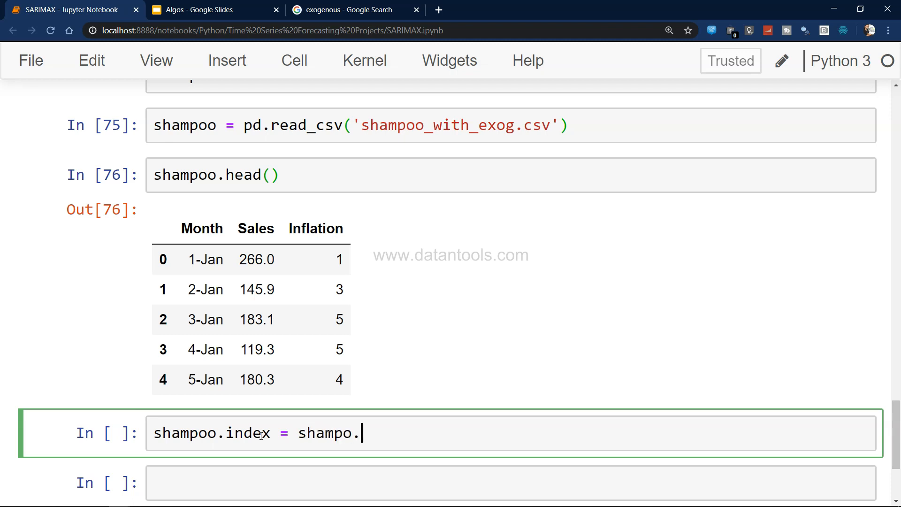
type("Mont")
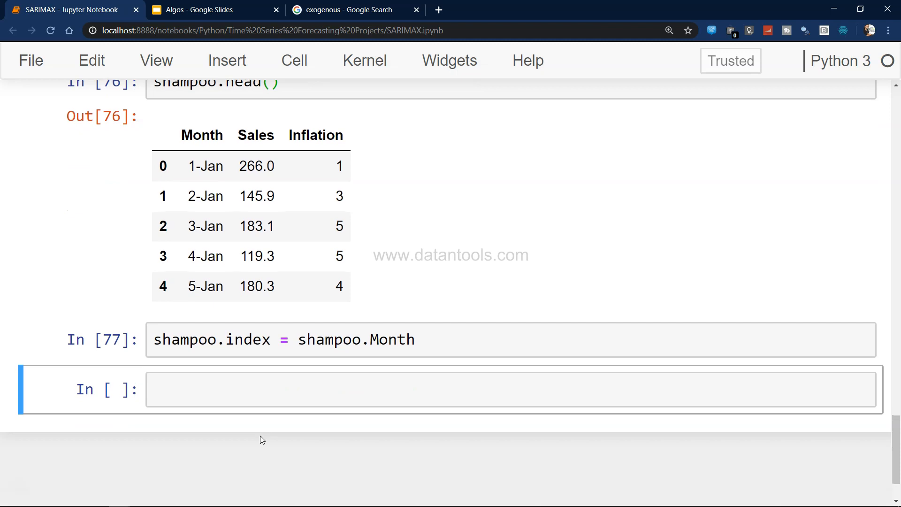
type("h")
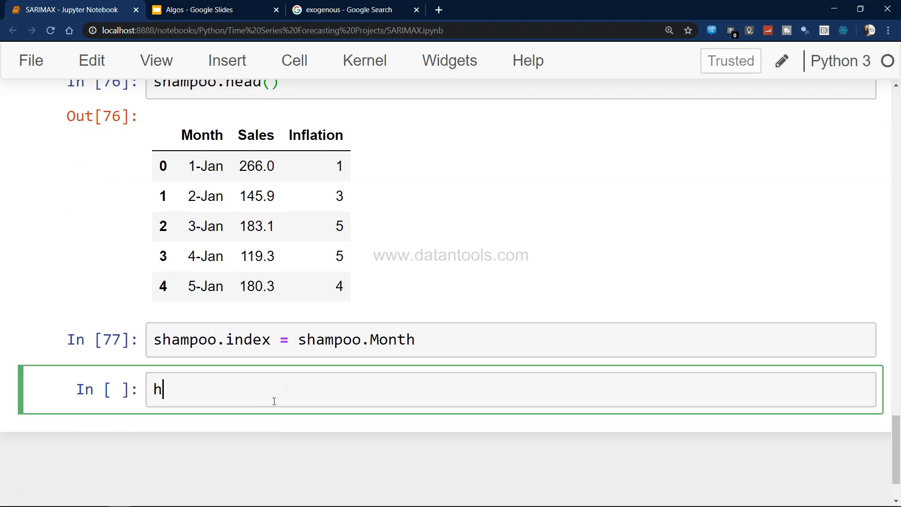
type("shampoo.head(")
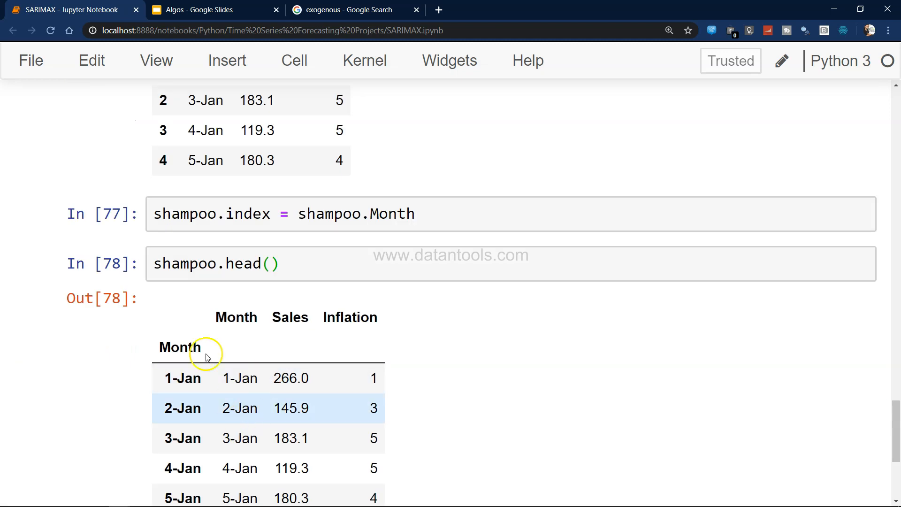
scroll("down", 3)
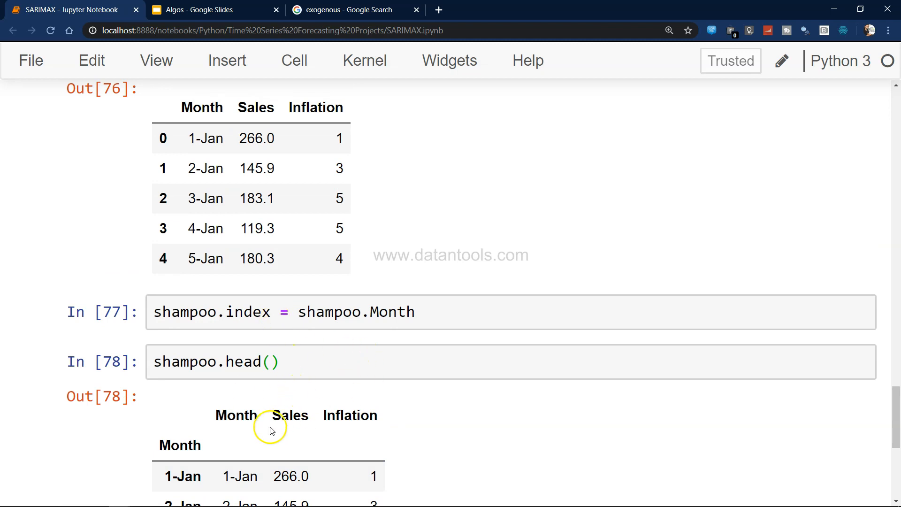
scroll("down", 3)
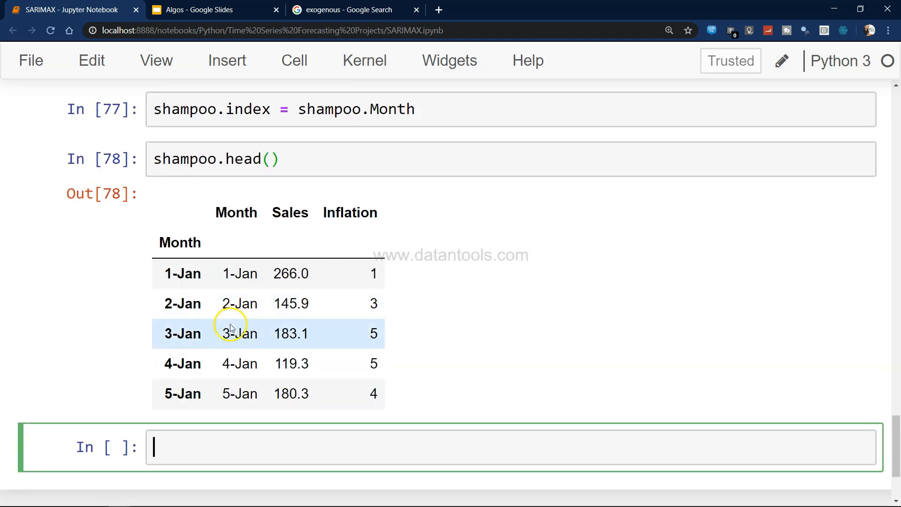
mouse_move(339, 217)
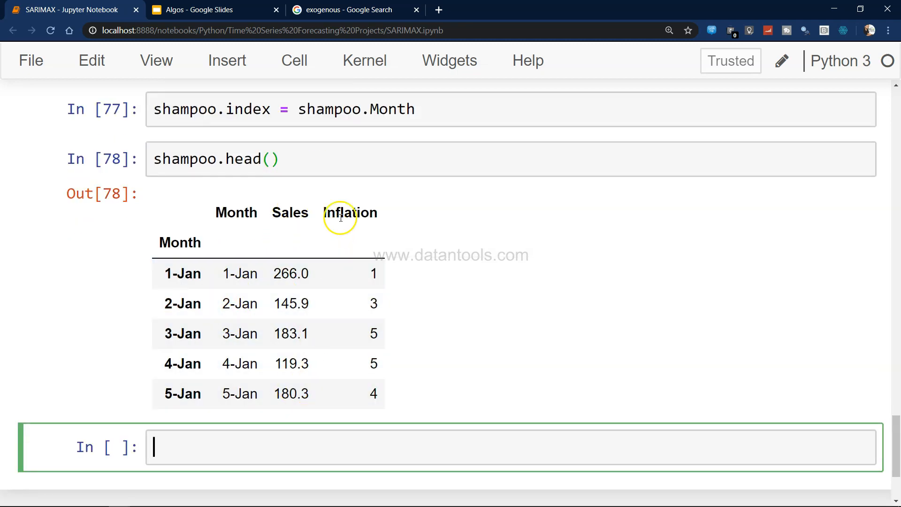
scroll("down", 3)
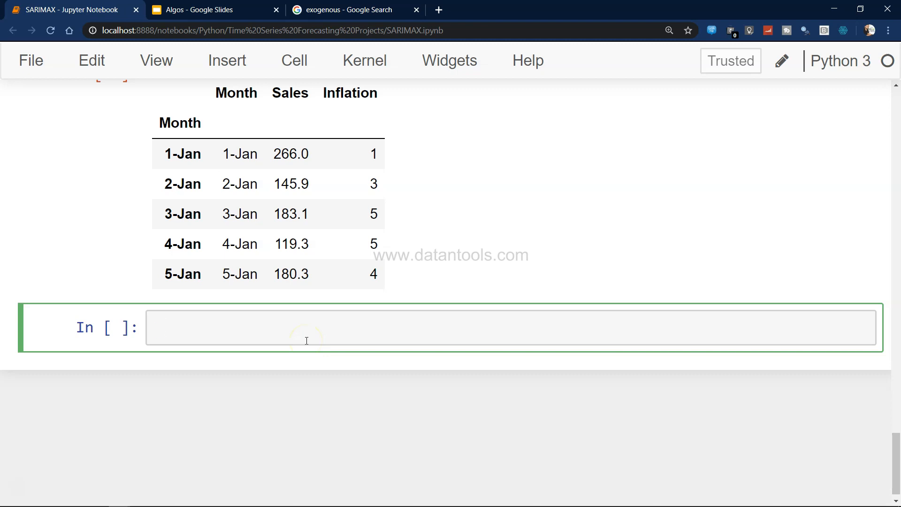
- Run shampoo.plot() to draw the Sales and Inflation line chart by Month
type("shampoo.plot(")
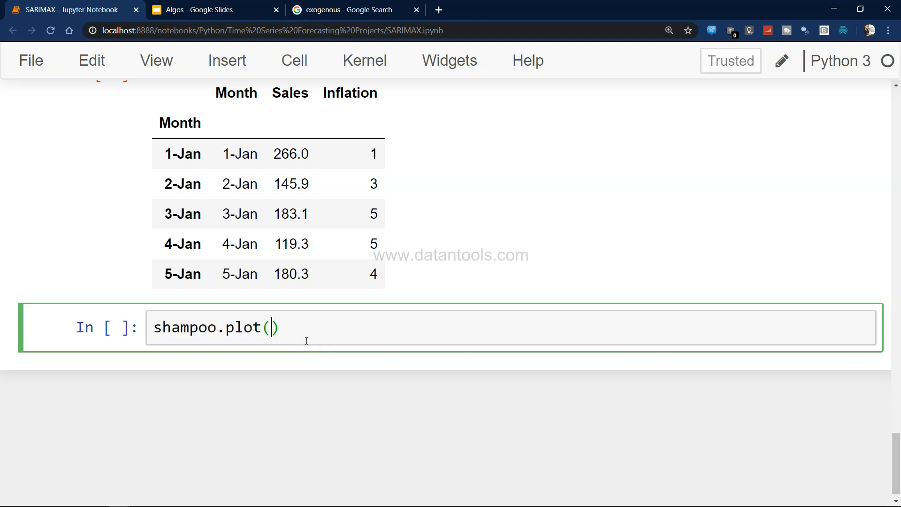
type("sham")
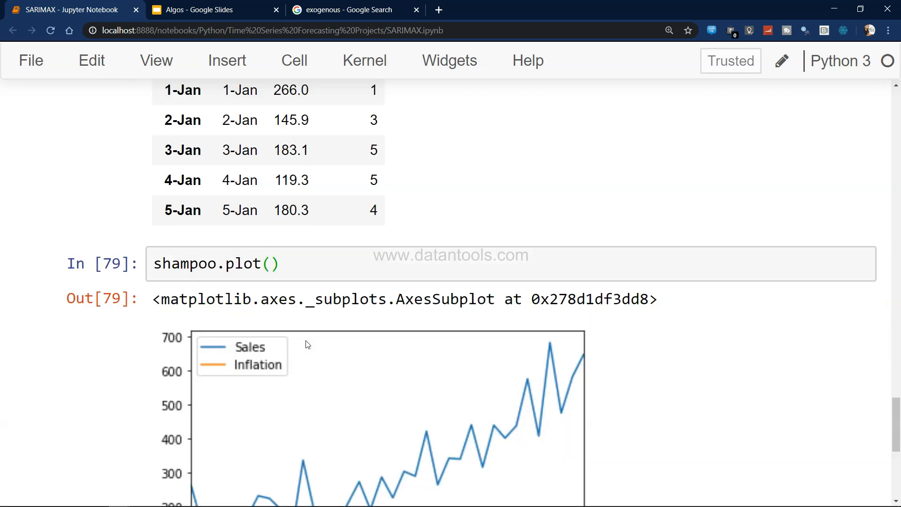
scroll("down", 3)
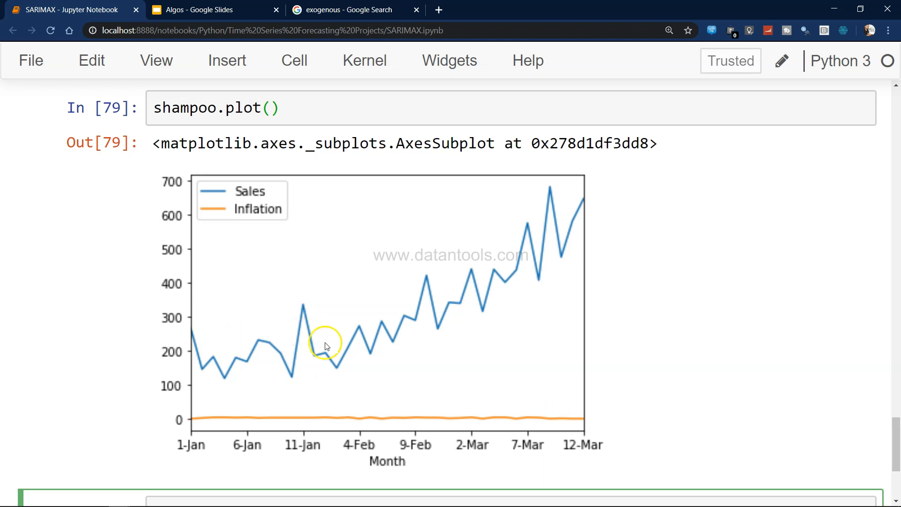
mouse_move(539, 238)
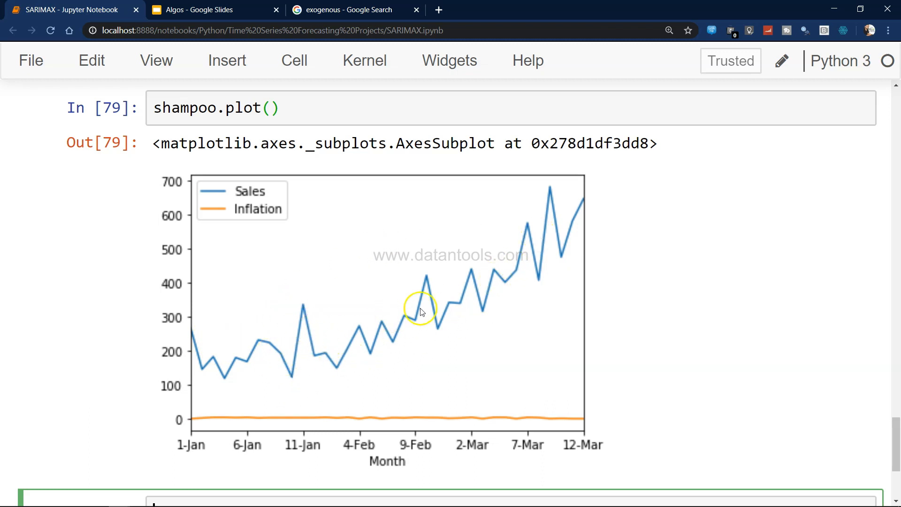
mouse_move(553, 303)
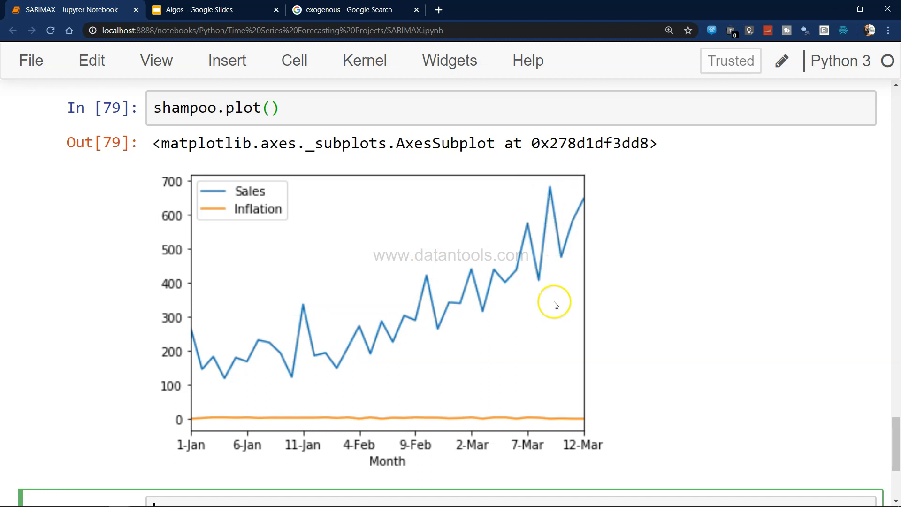
mouse_move(547, 211)
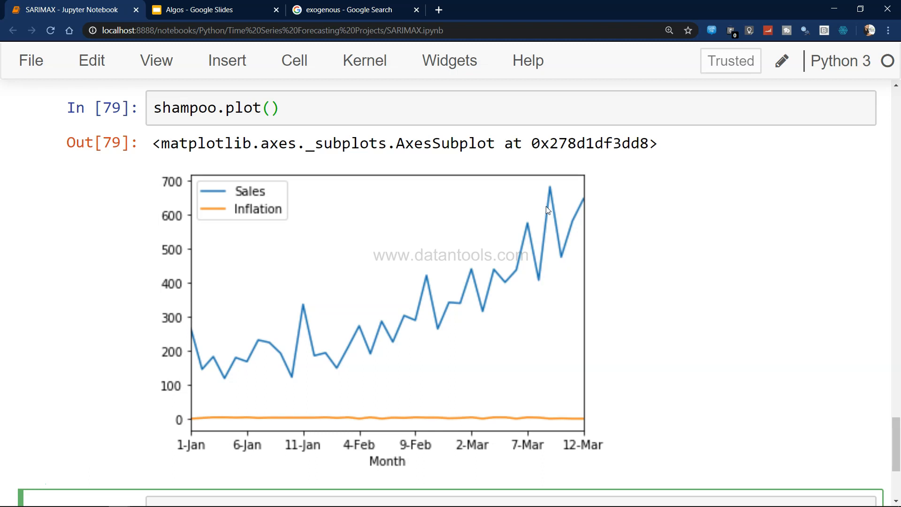
scroll("down", 3)
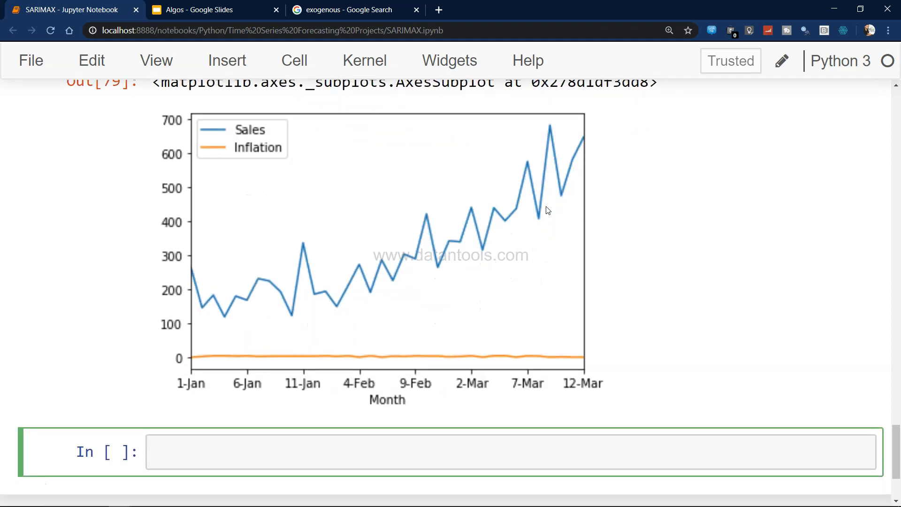
scroll("down", 3)
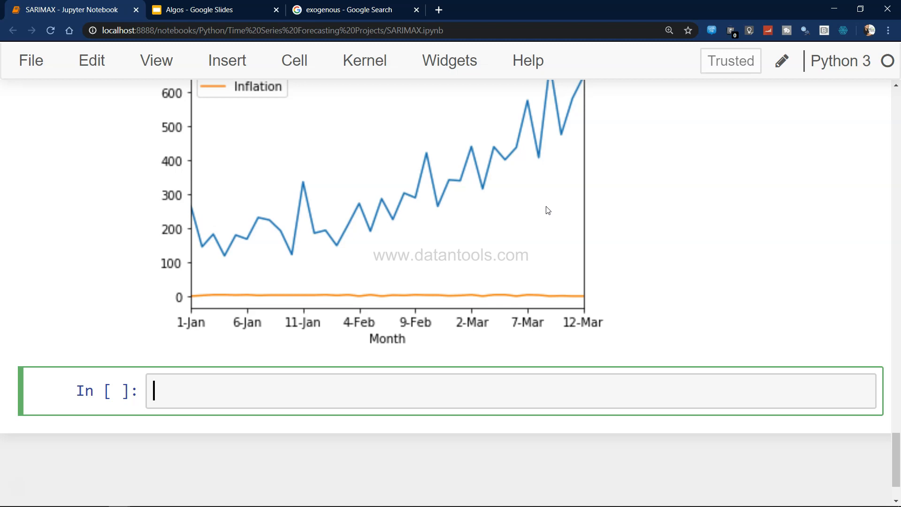
mouse_move(559, 207)
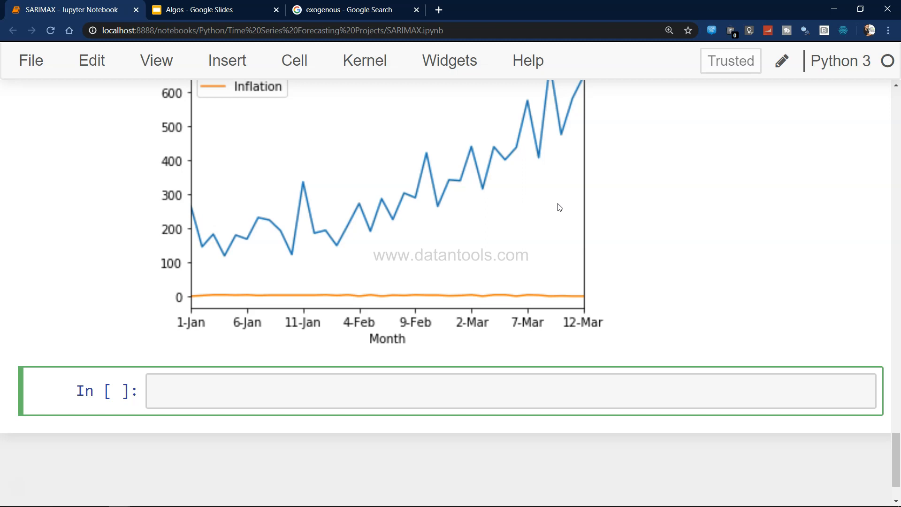
- Write sarimax_model = SARIMAX(shampoo['Sales'], order=(1,1,1)) for the shampoo sales series
type("sarimax_model =")
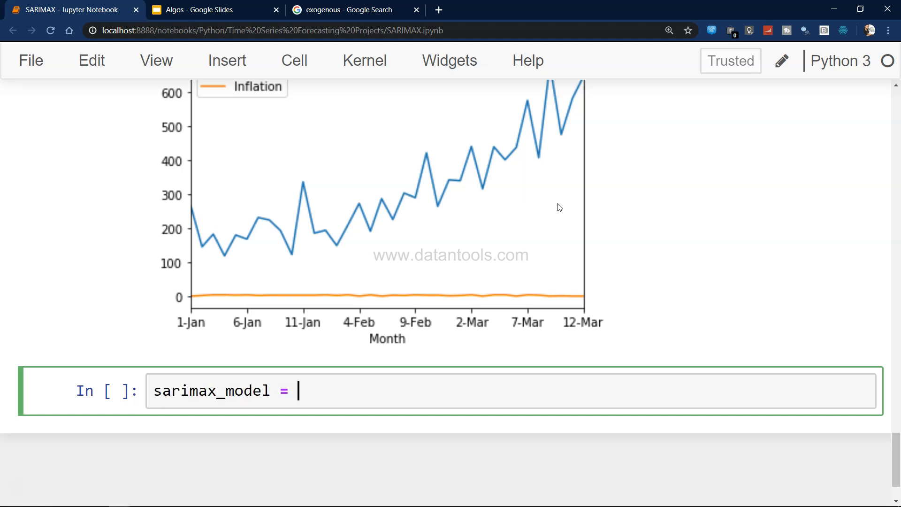
type("SARIMAX")
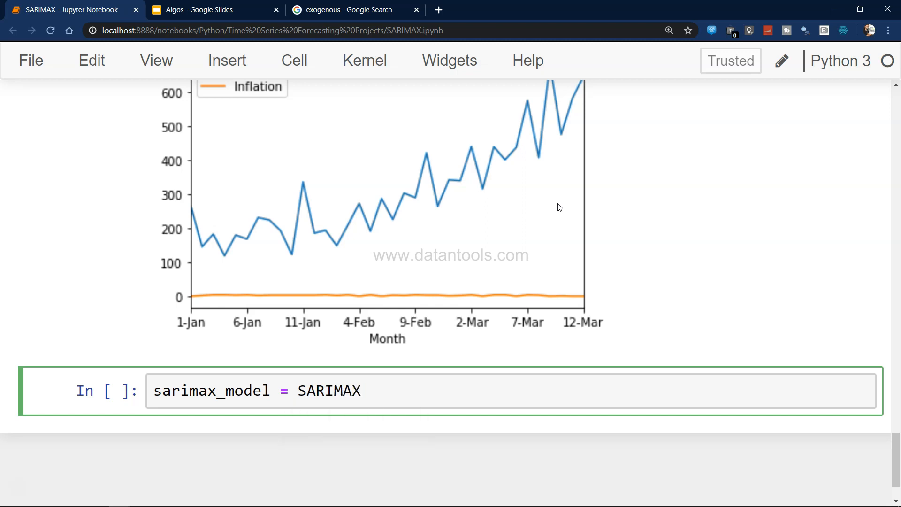
type("()")
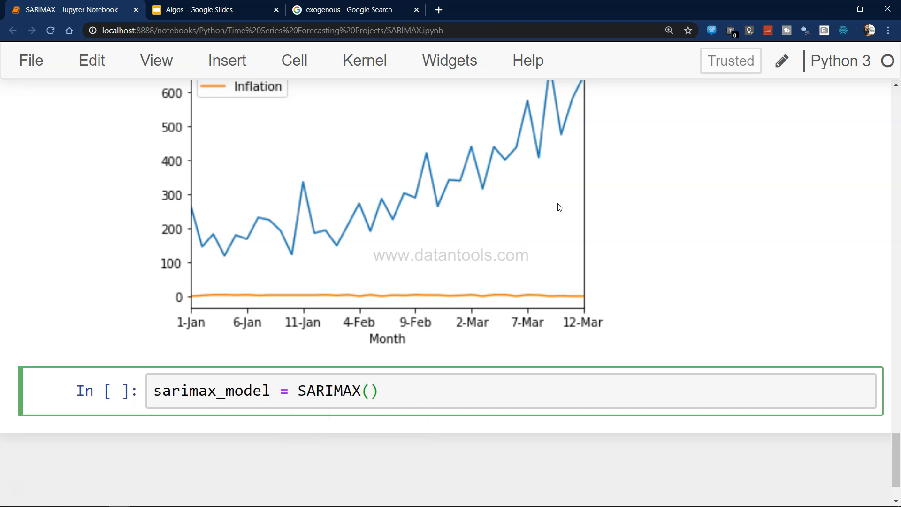
type("s")
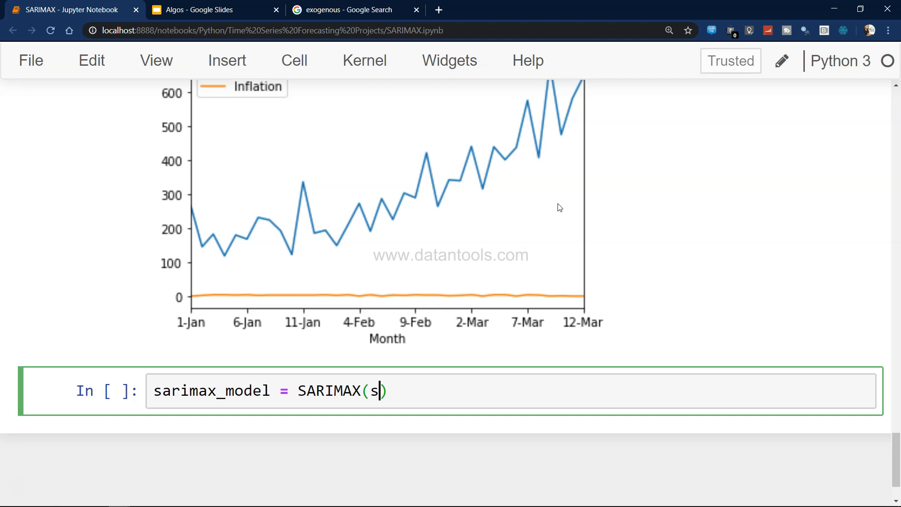
type("hampoo['Sales")
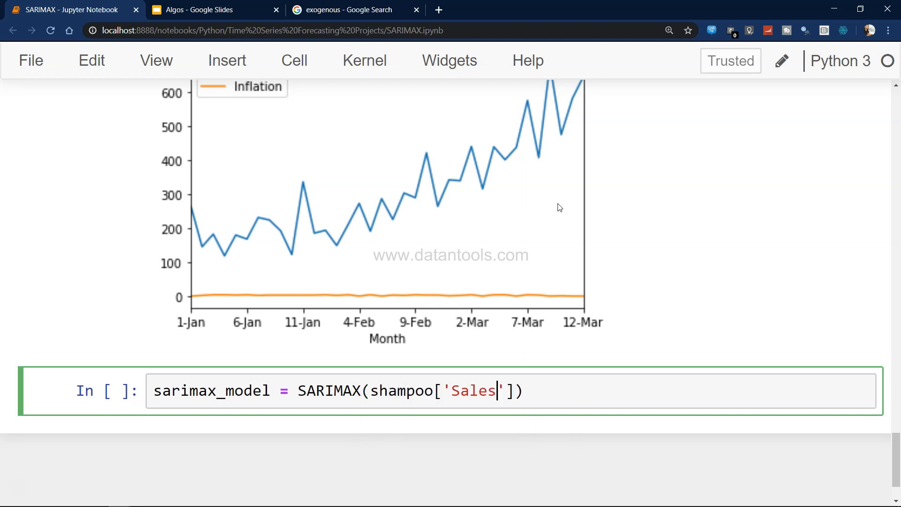
type(",")
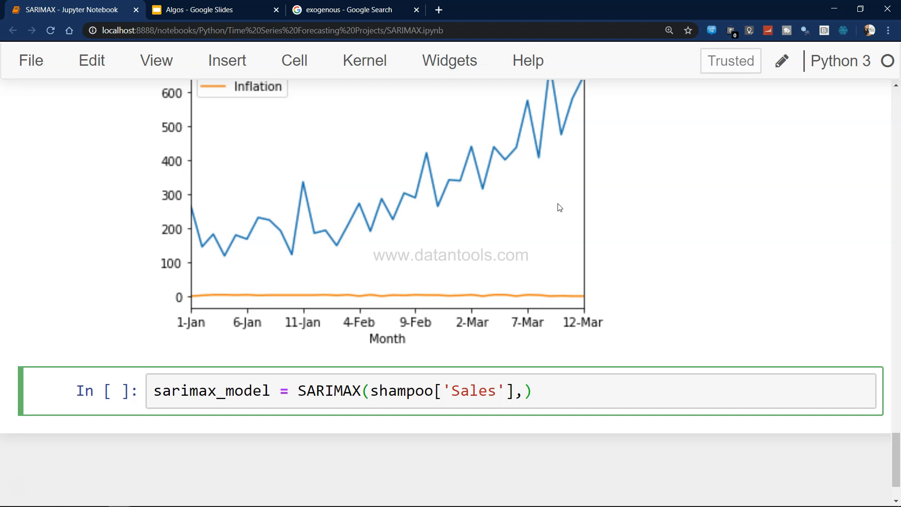
type("order")
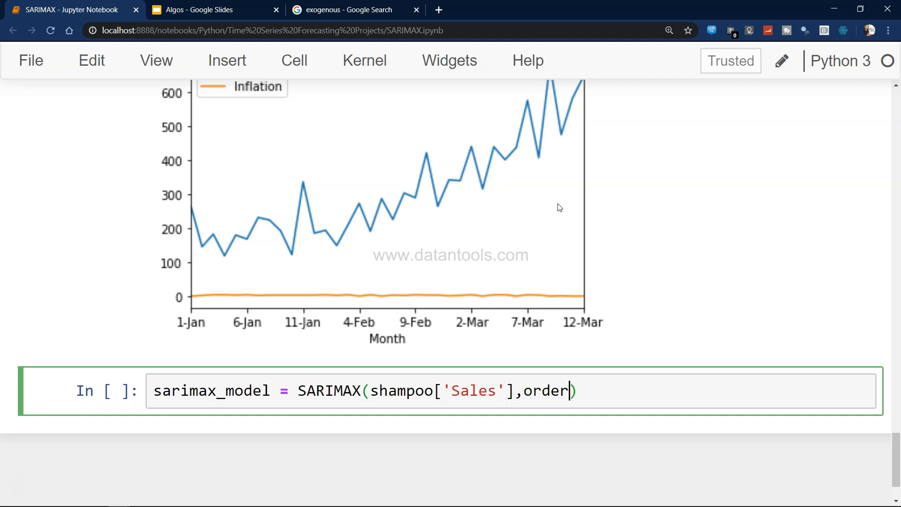
type("=()")
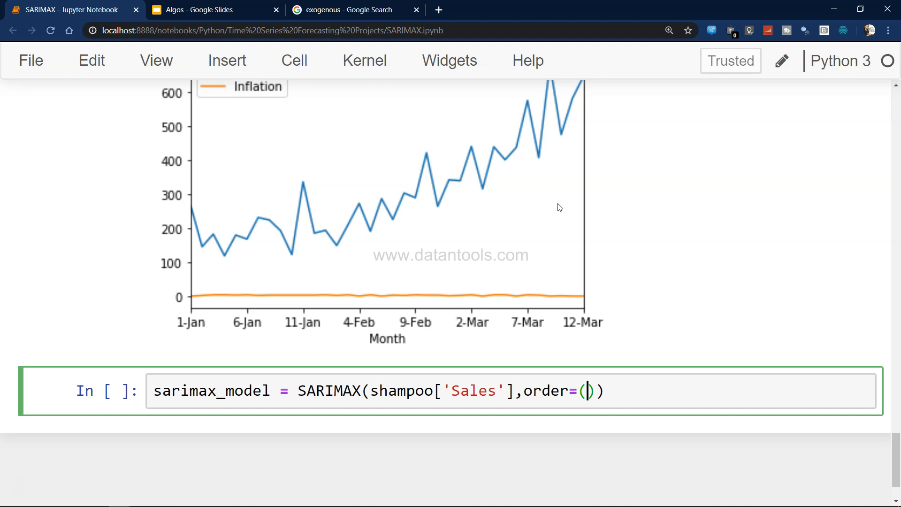
type("1,1,1")
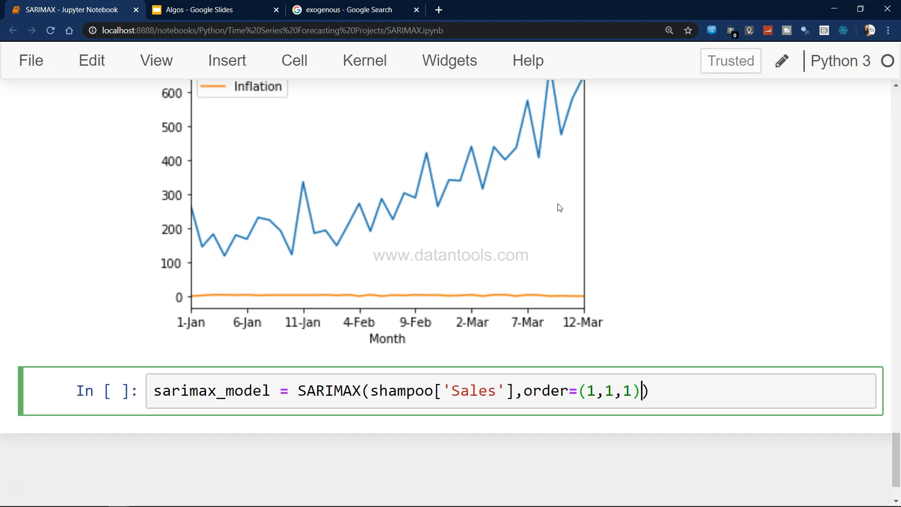
- Add seasonal_order=(1,1,1,4) to the SARIMAX call
type(",")
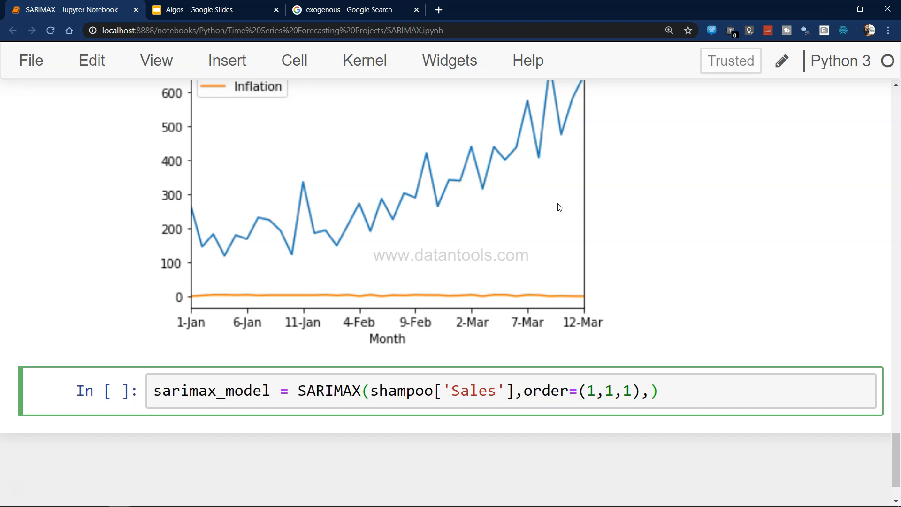
type("seasonal_order=")
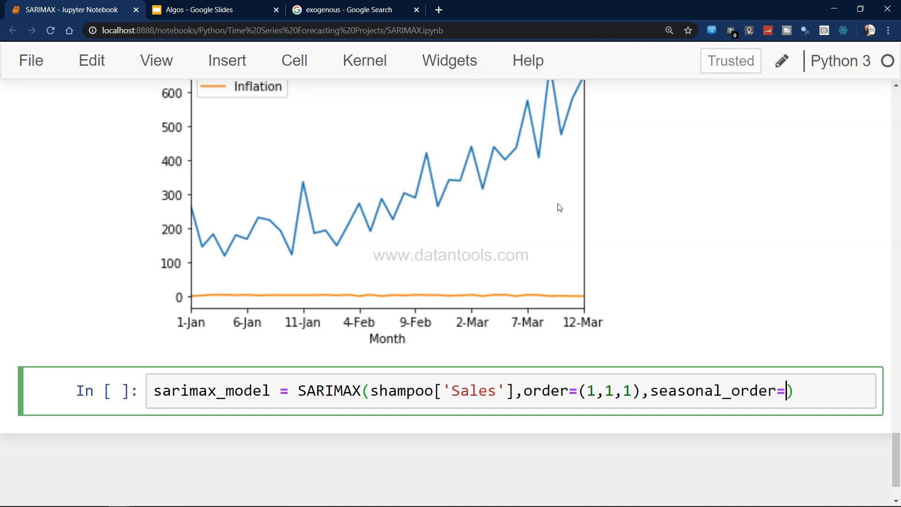
type("()")
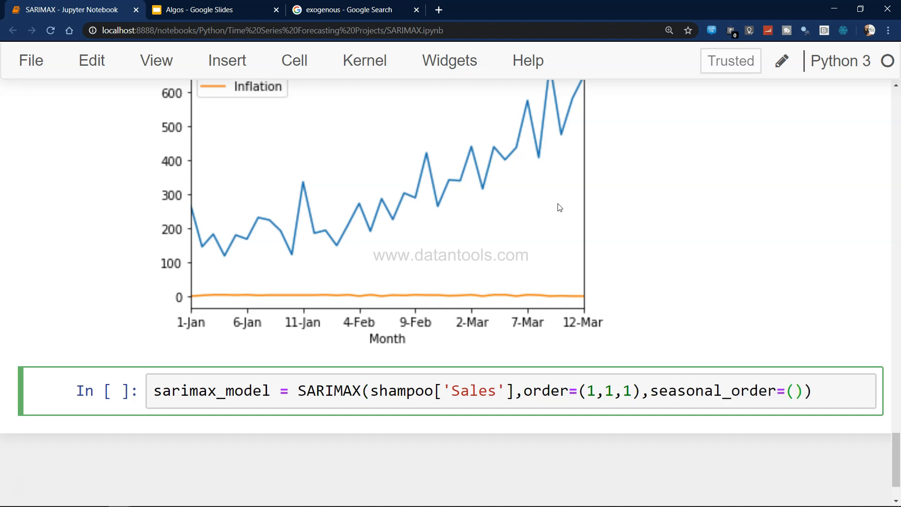
type("1,1")
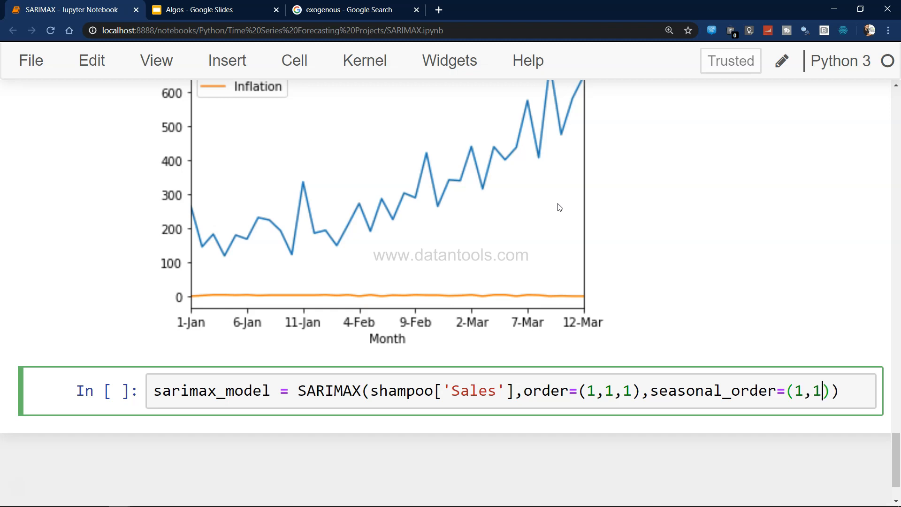
type(",4")
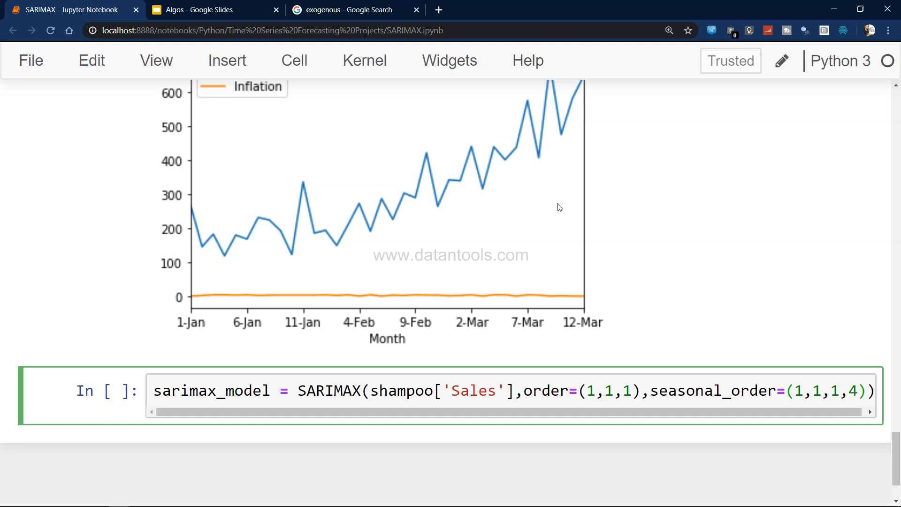
- Add a trailing comma after seasonal_order=(1,1,1,4) so another argument can follow
left_click(615, 391)
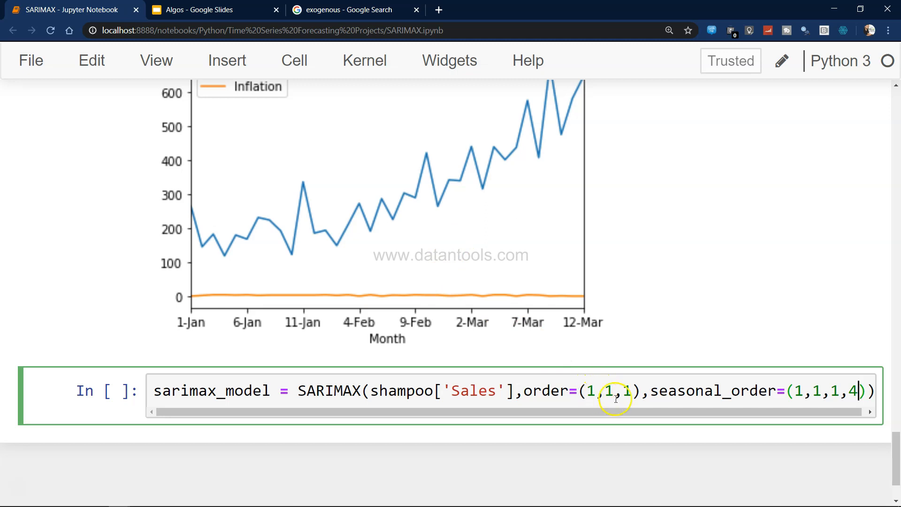
mouse_move(647, 393)
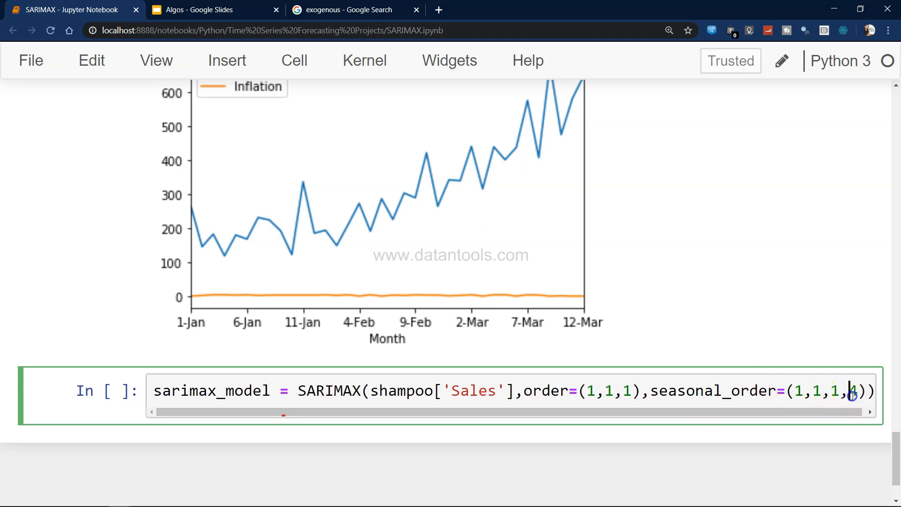
type("4")
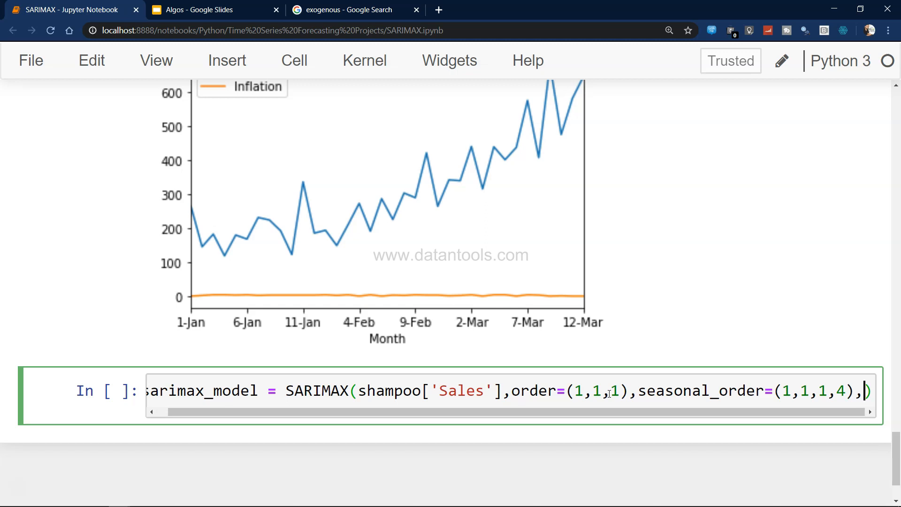
- Pass exog=shampoo['inflation'] and run the cell, which raises KeyError: 'inflation'
type("exog=")
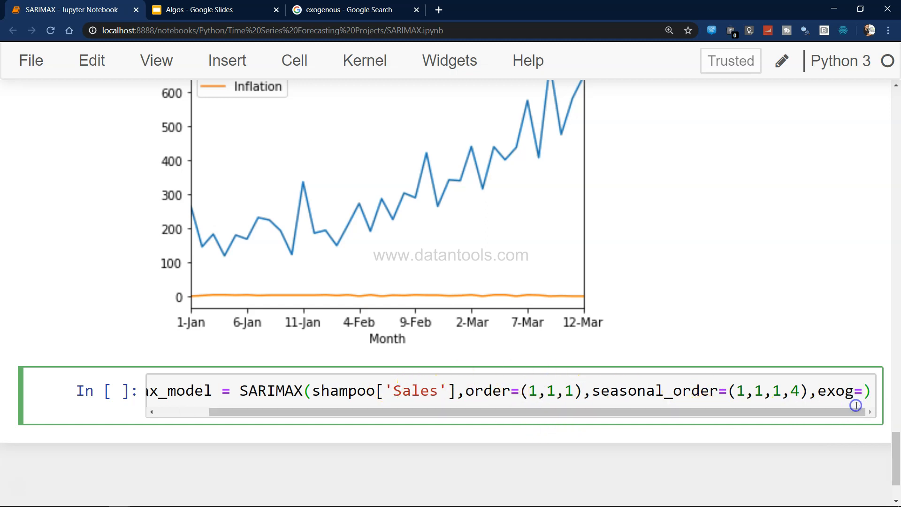
type("shampoo['")
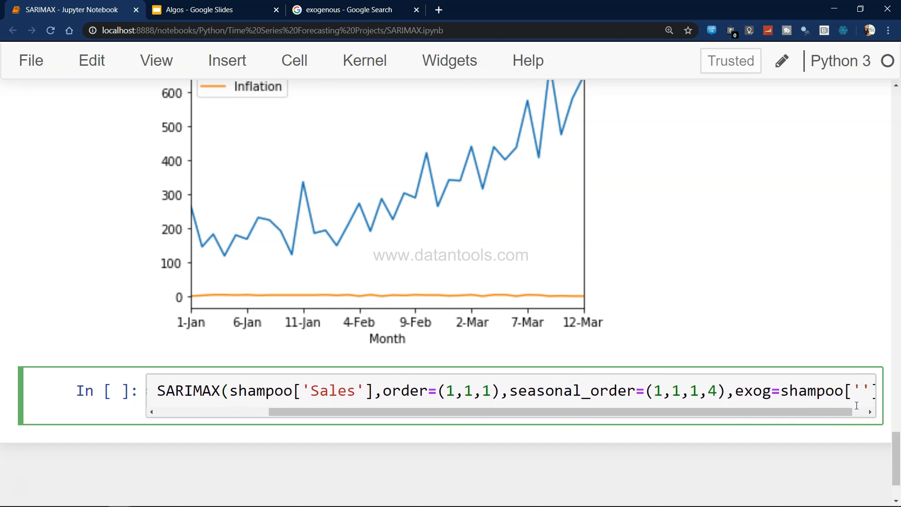
type("inflation")
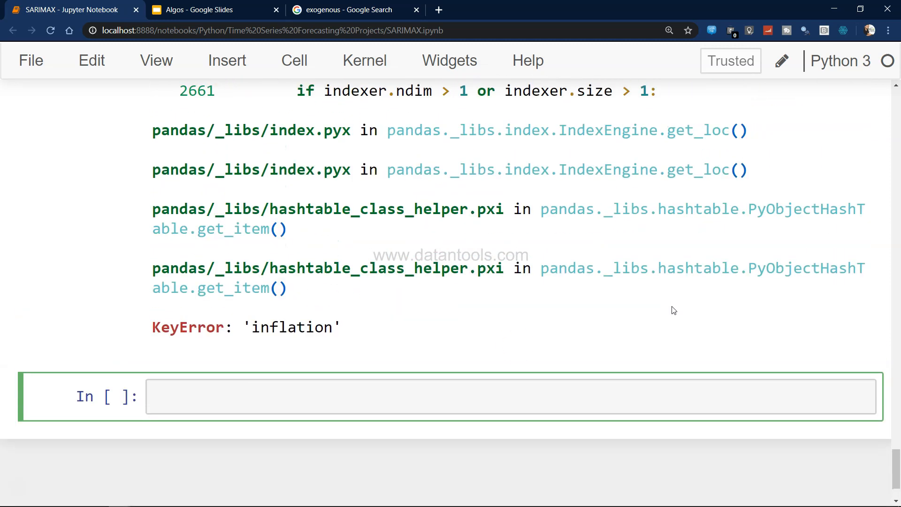
- Correct the exog column to 'Inflation' and rerun, leaving only a ValueWarning
double_click(290, 327)
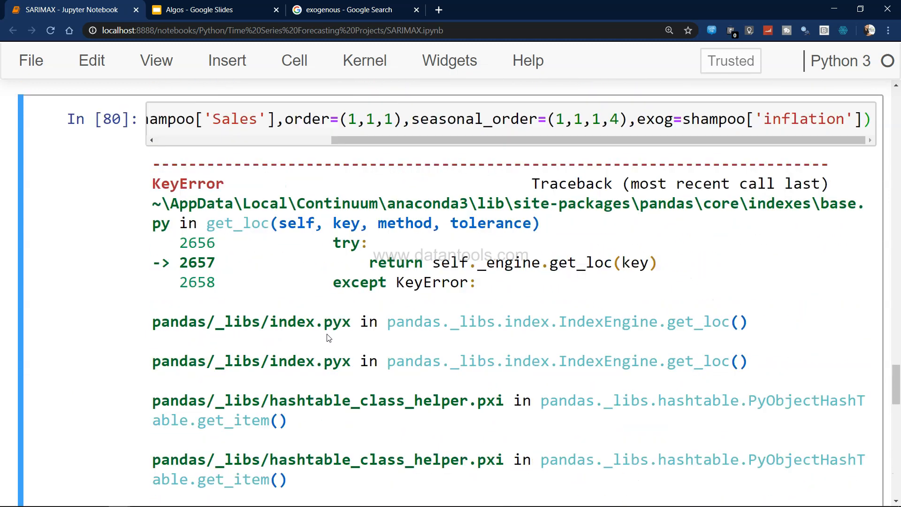
scroll("down", 3)
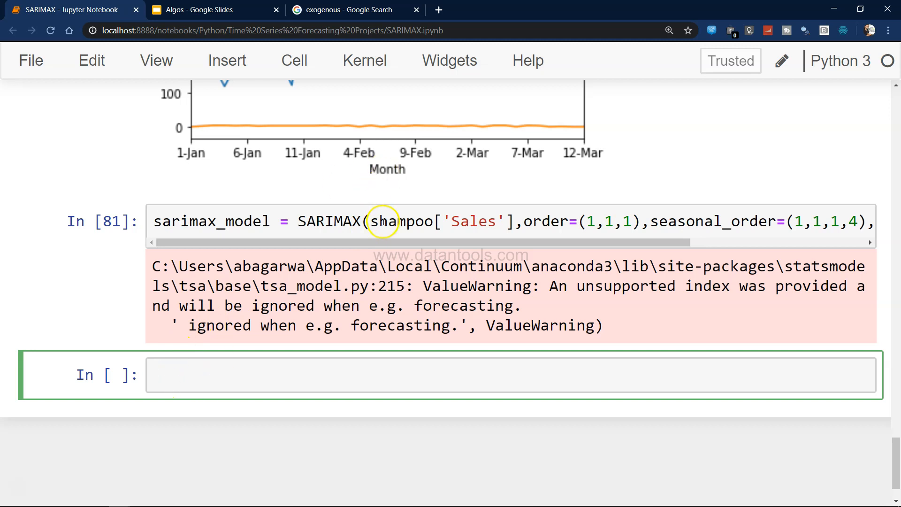
- Run res = sarimax_model(disp=False), which raises TypeError: 'SARIMAX' object is not callable
type("r")
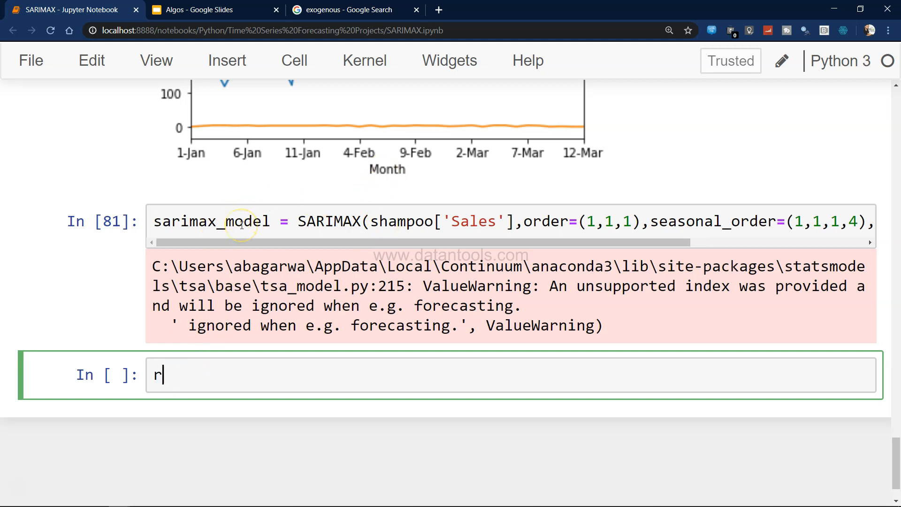
type("es = s")
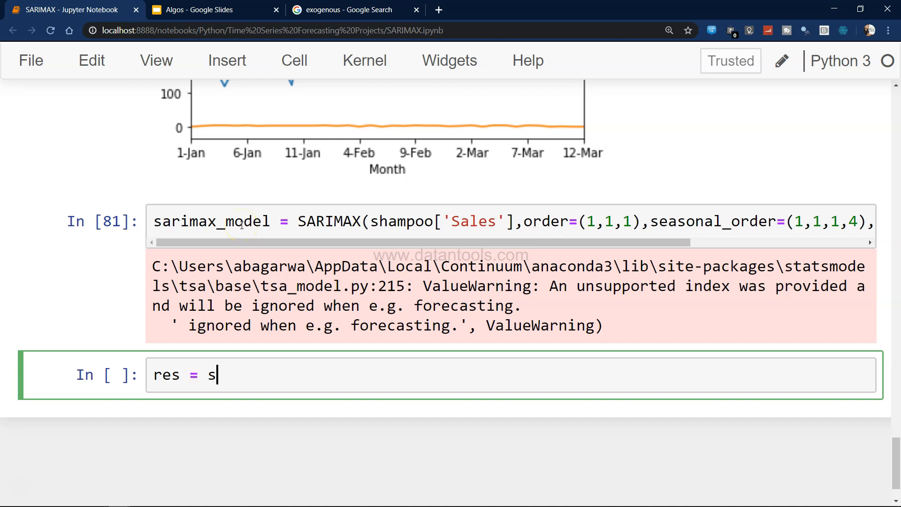
type("arimax")
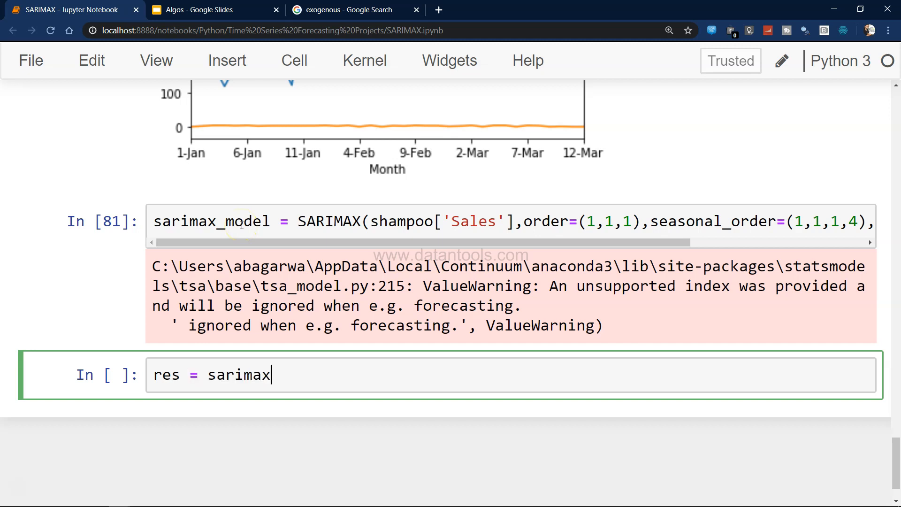
type("_model")
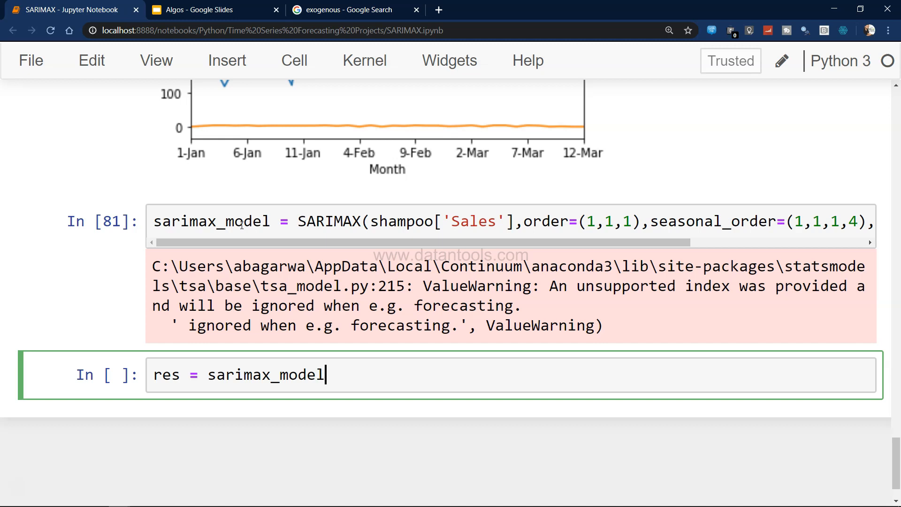
type("(disp")
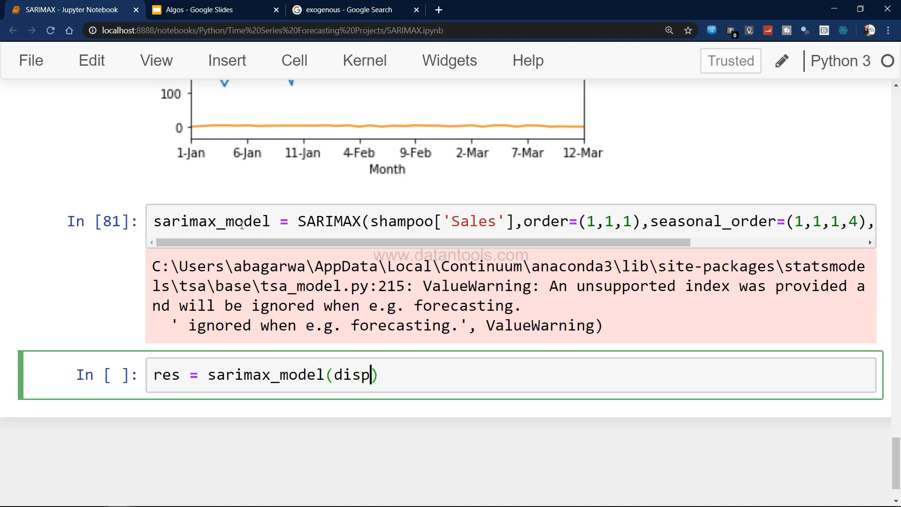
type("=False")
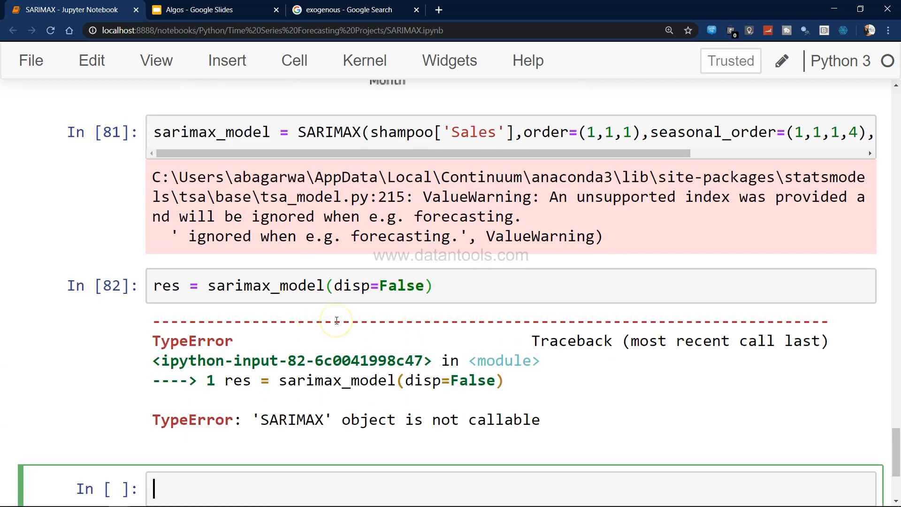
- Change the line to res = sarimax_model.fit(disp=False) and run it cleanly
left_click(468, 420)
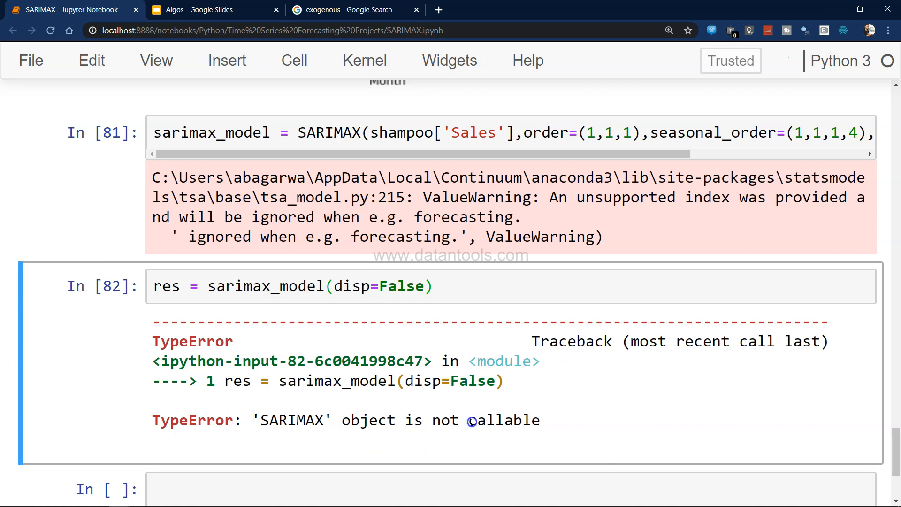
left_click(359, 286)
type(".fit")
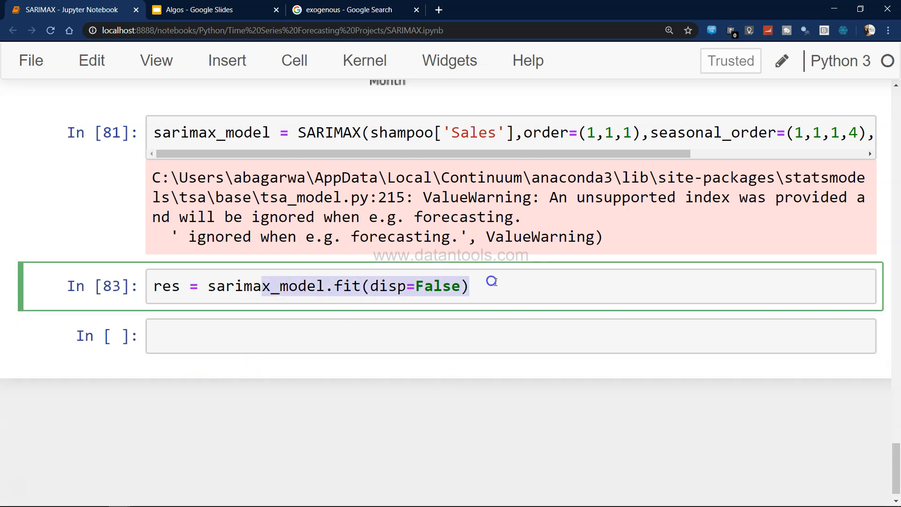
- Run res.summary() to display the Statespace Model Results for SARIMAX(1,1,1)x(1,1,1,4)
left_click(443, 336)
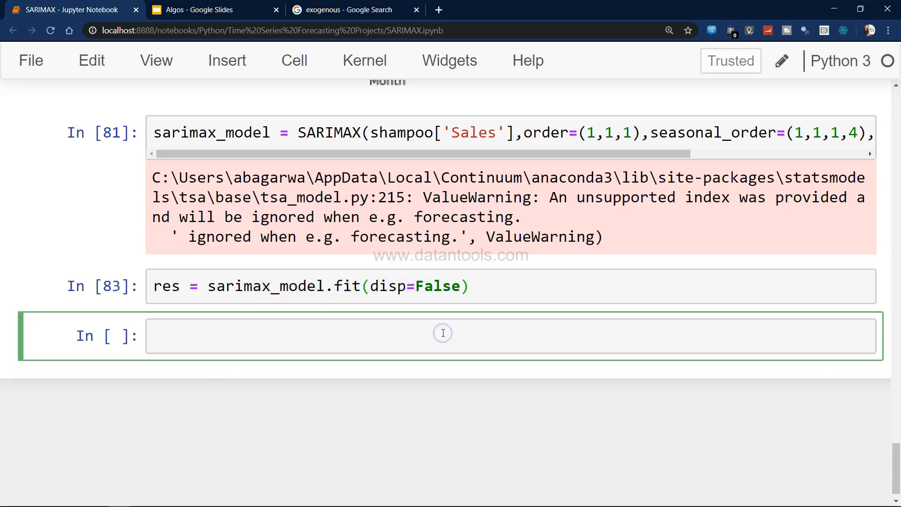
type("res.summary(")
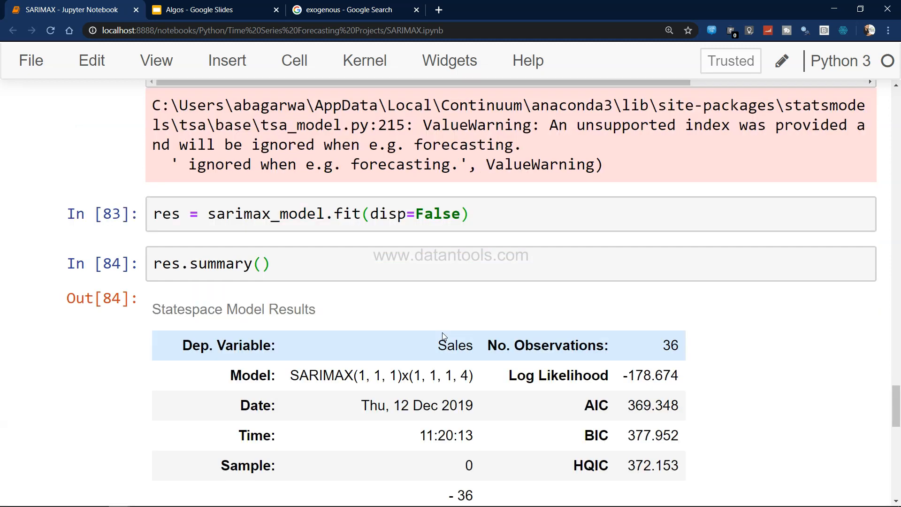
scroll("down", 3)
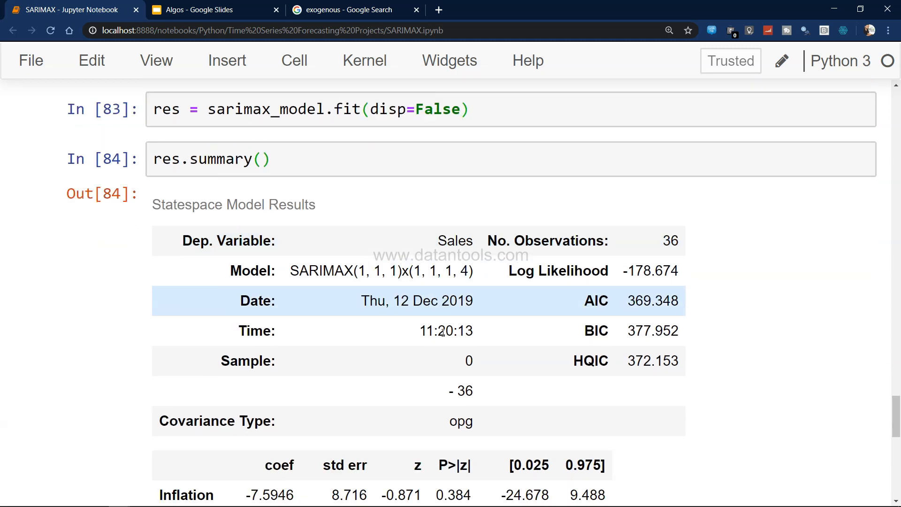
scroll("down", 3)
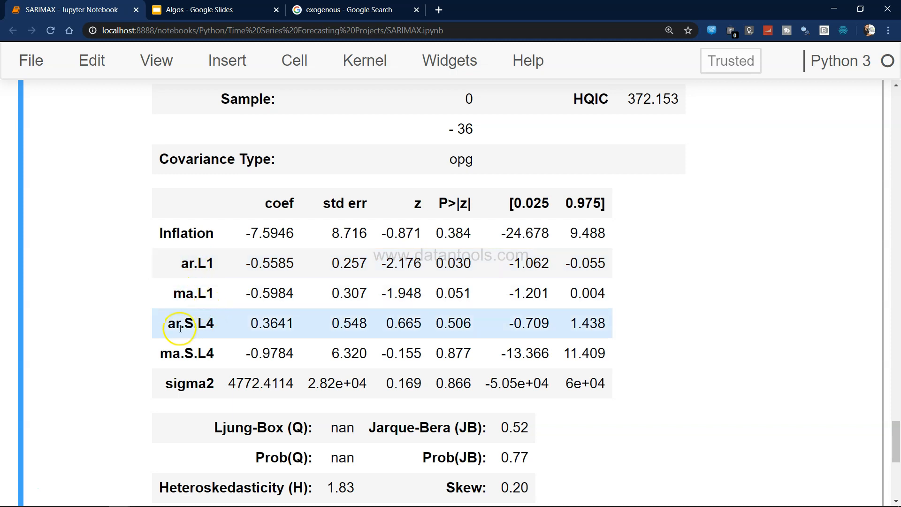
mouse_move(205, 359)
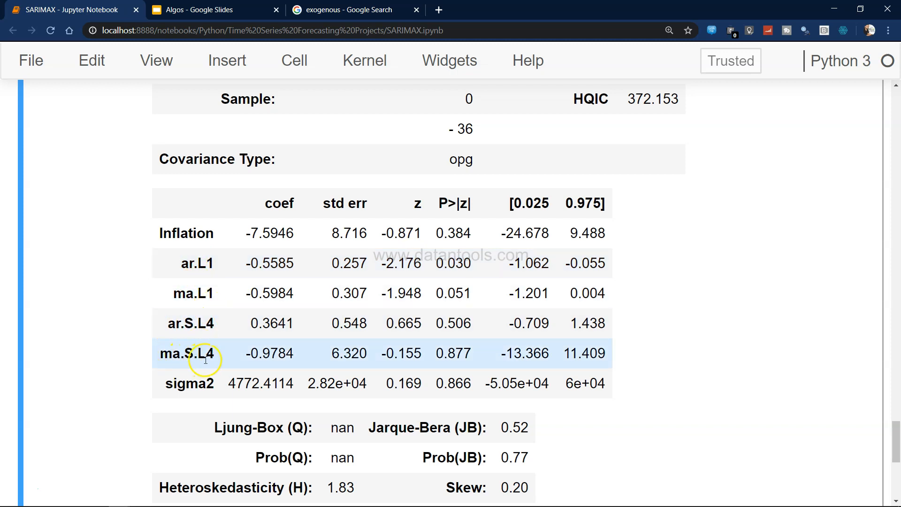
mouse_move(336, 304)
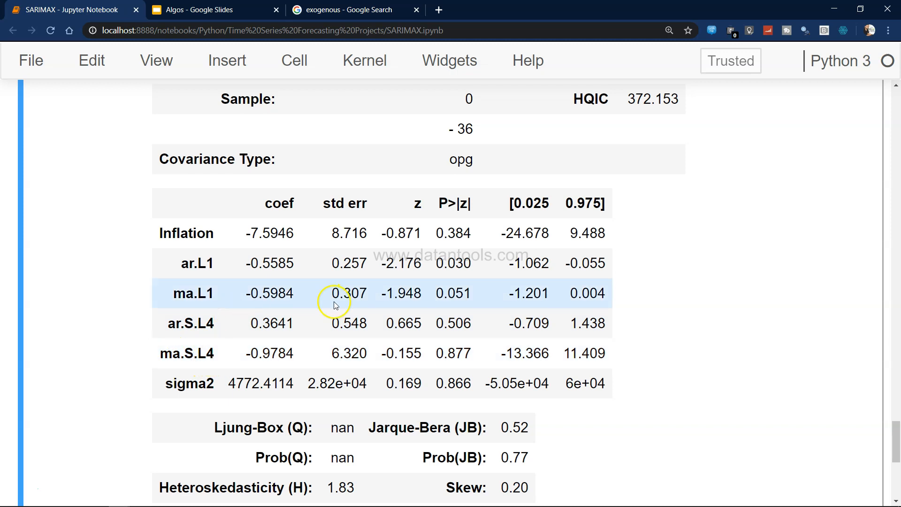
scroll("down", 3)
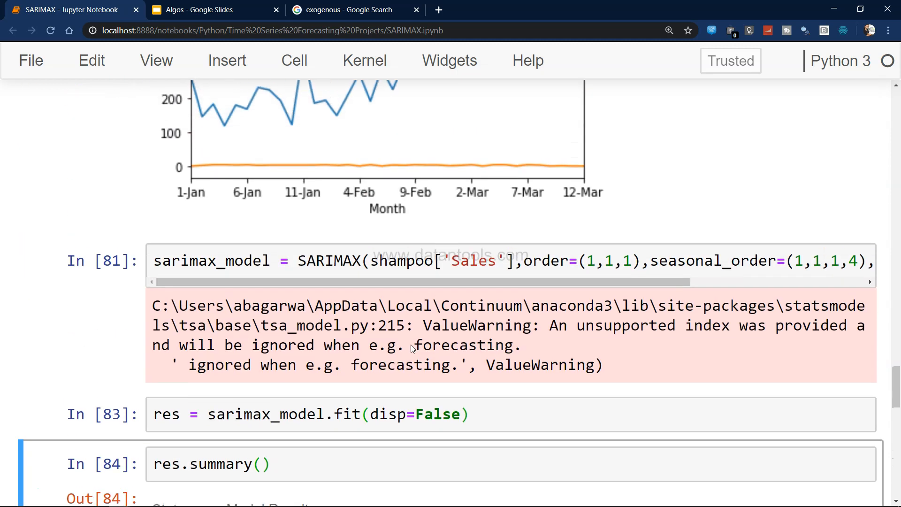
scroll("up", 3)
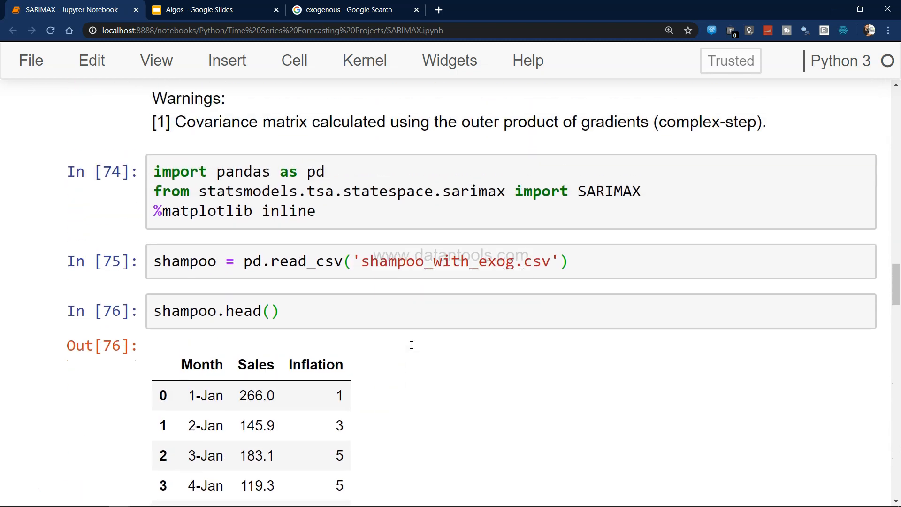
scroll("down", 3)
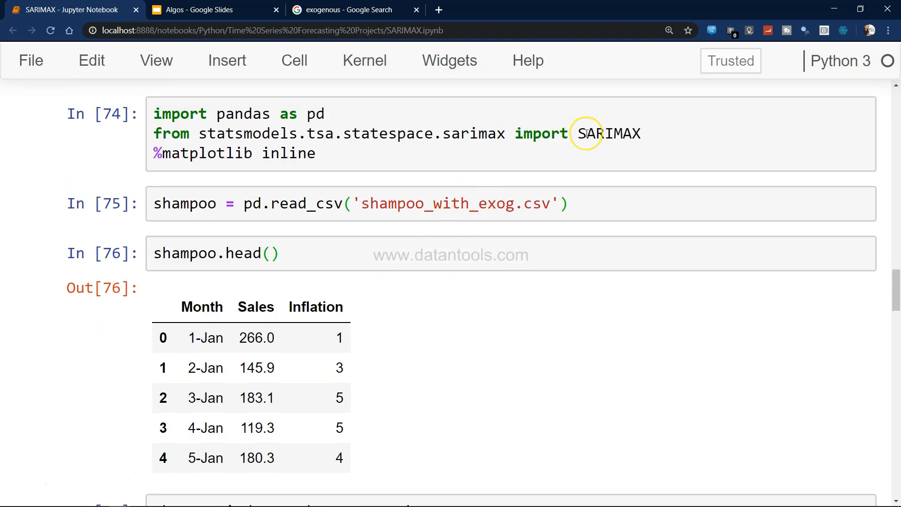
scroll("down", 3)
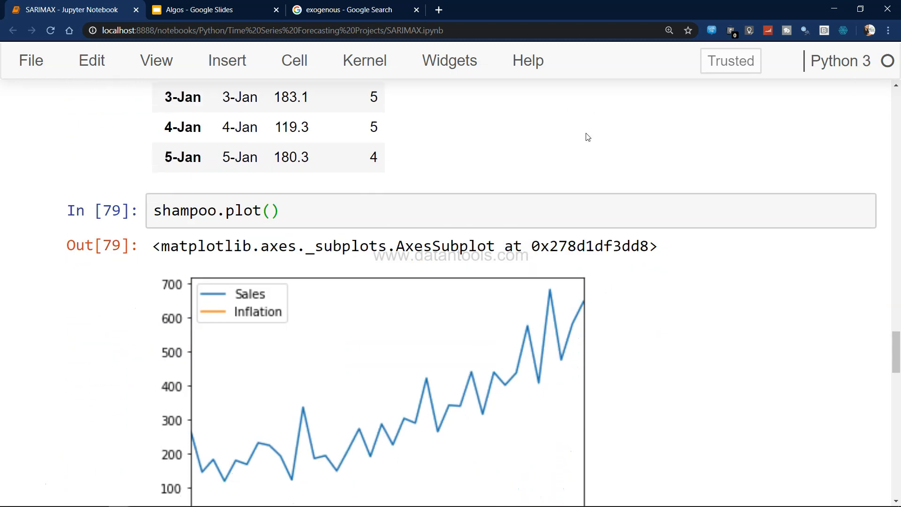
scroll("down", 3)
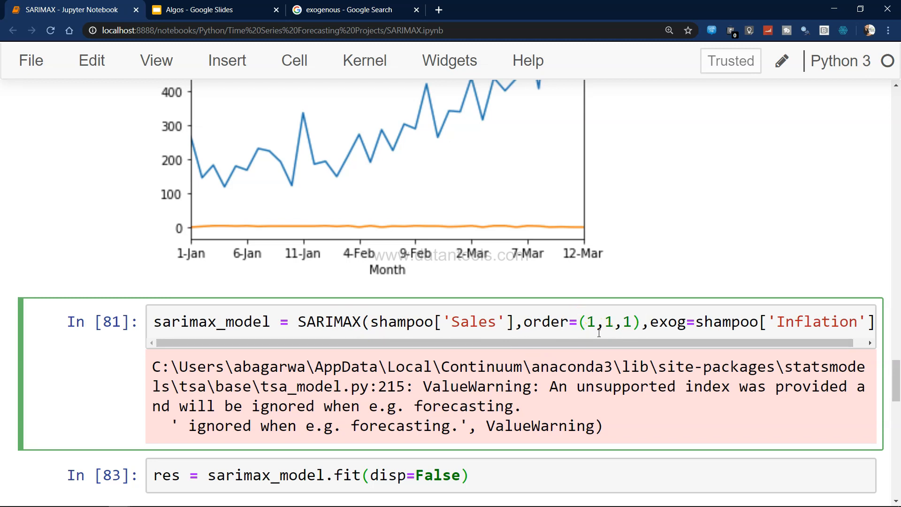
mouse_move(622, 334)
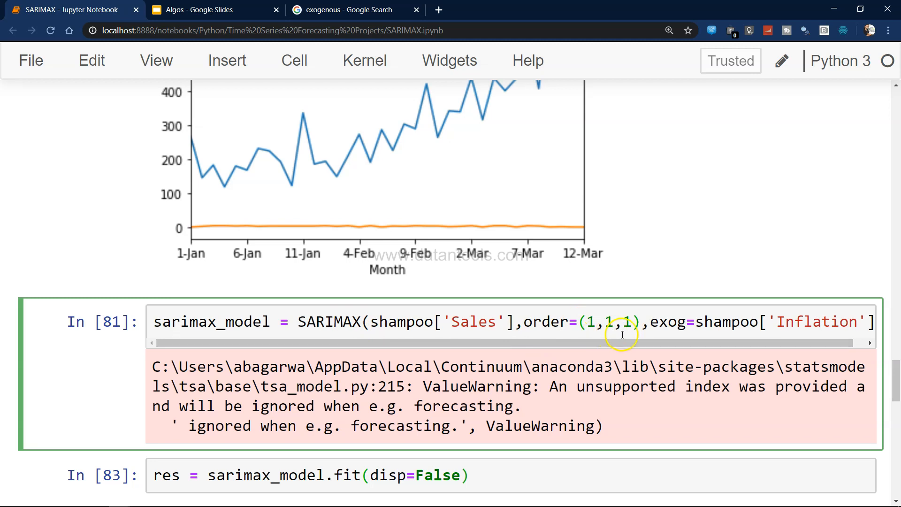